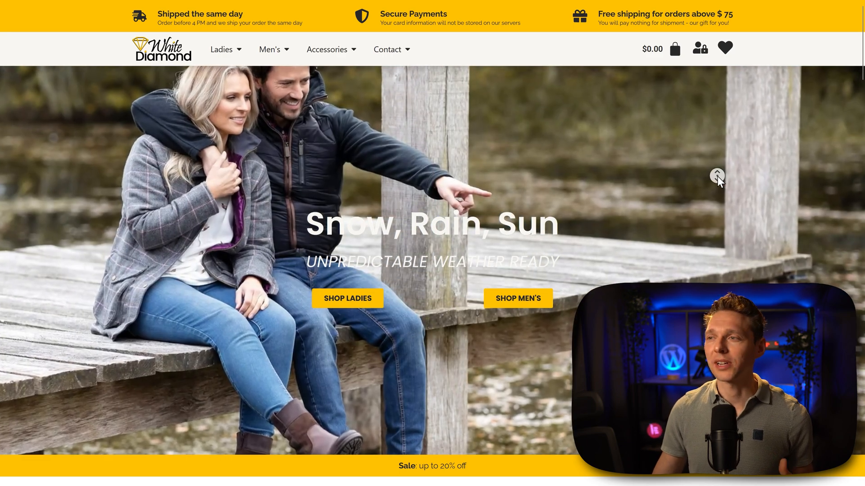
Review the mobile results, highlighting the 8.6 s LCP, then view the desktop report
{"action": "scroll", "scroll_direction": "down", "scroll_amount": 3}
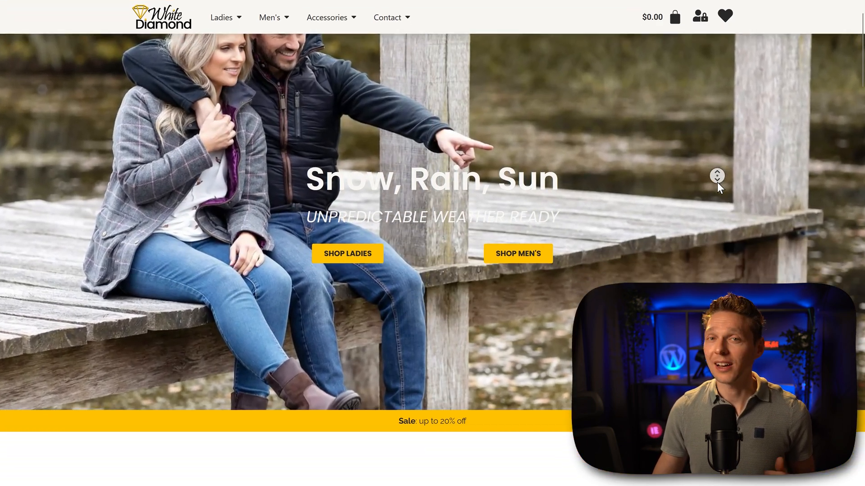
{"action": "scroll", "scroll_direction": "down", "scroll_amount": 3}
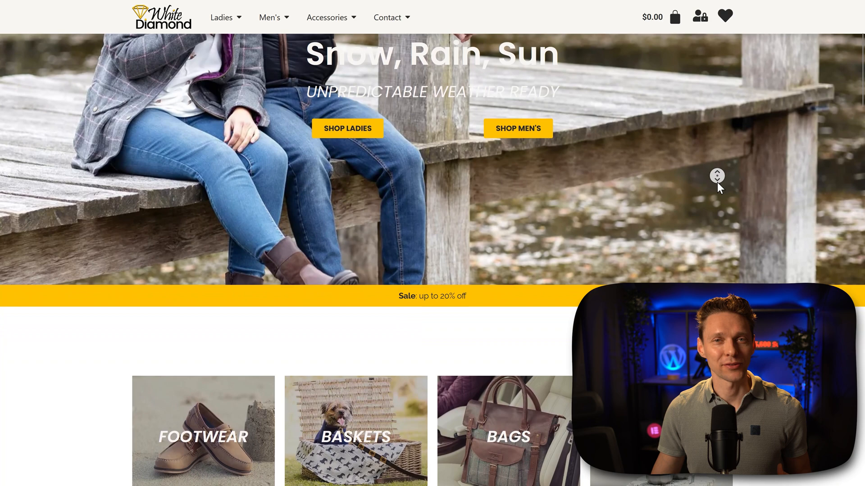
{"action": "scroll", "scroll_direction": "down", "scroll_amount": 3}
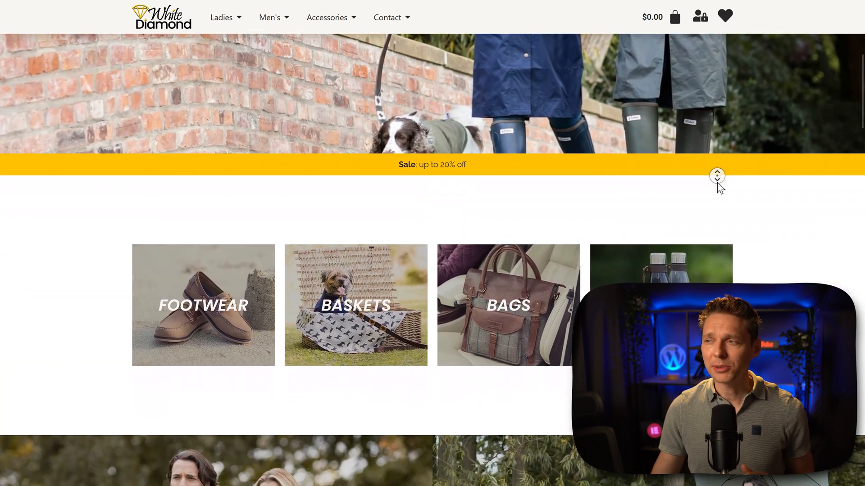
{"action": "scroll", "scroll_direction": "down", "scroll_amount": 3}
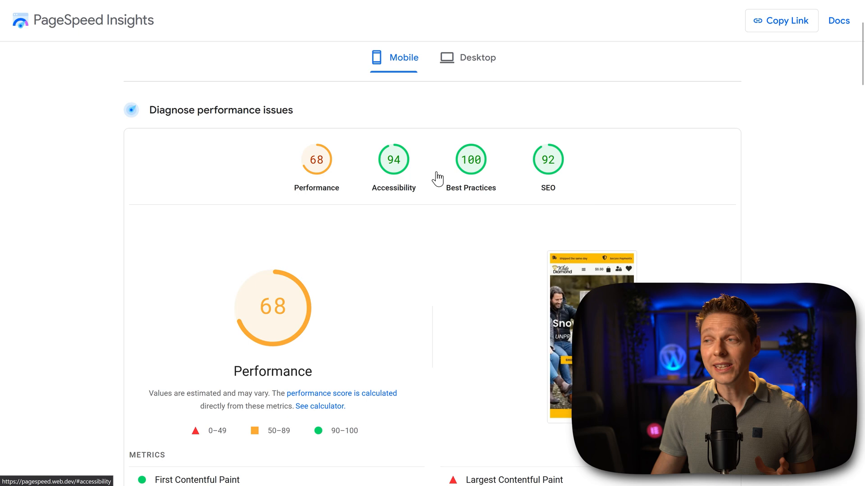
{"action": "mouse_move", "coordinate": [629, 209]}
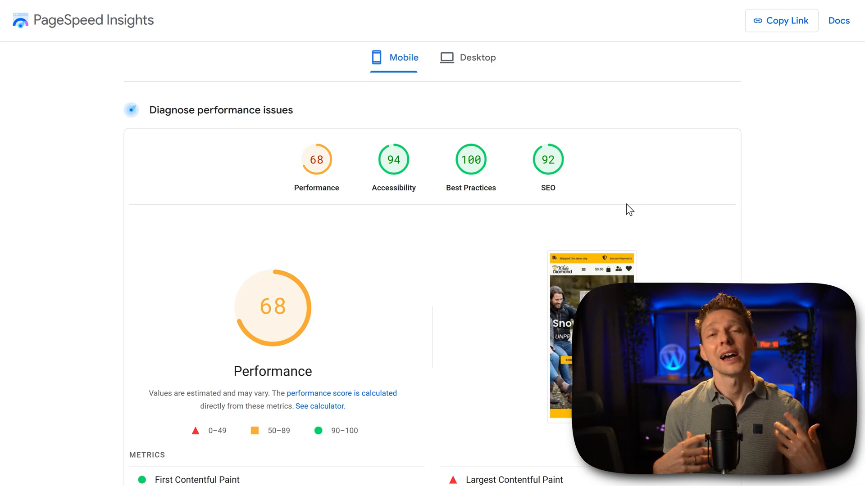
{"action": "scroll", "scroll_direction": "down", "scroll_amount": 3}
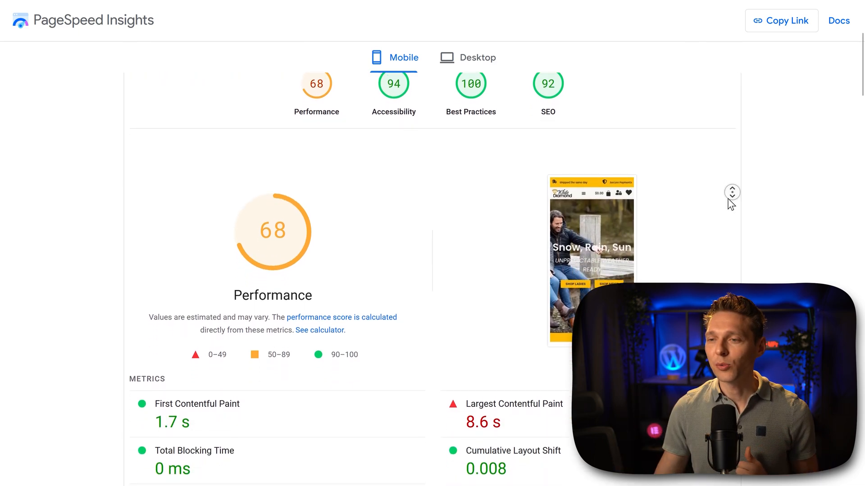
{"action": "scroll", "scroll_direction": "down", "scroll_amount": 3}
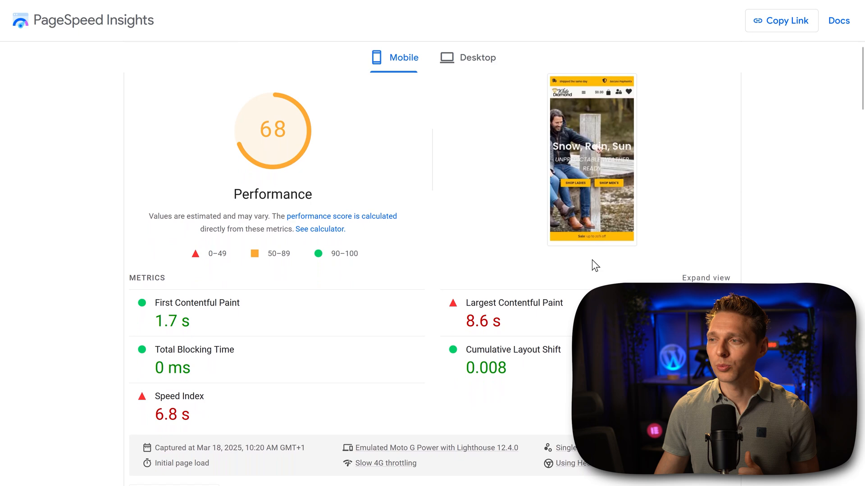
{"action": "double_click", "coordinate": [482, 321]}
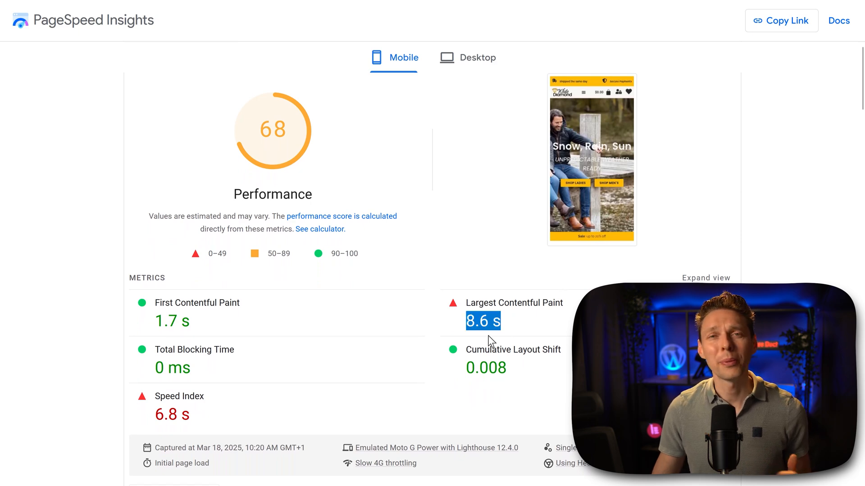
{"action": "mouse_move", "coordinate": [254, 332]}
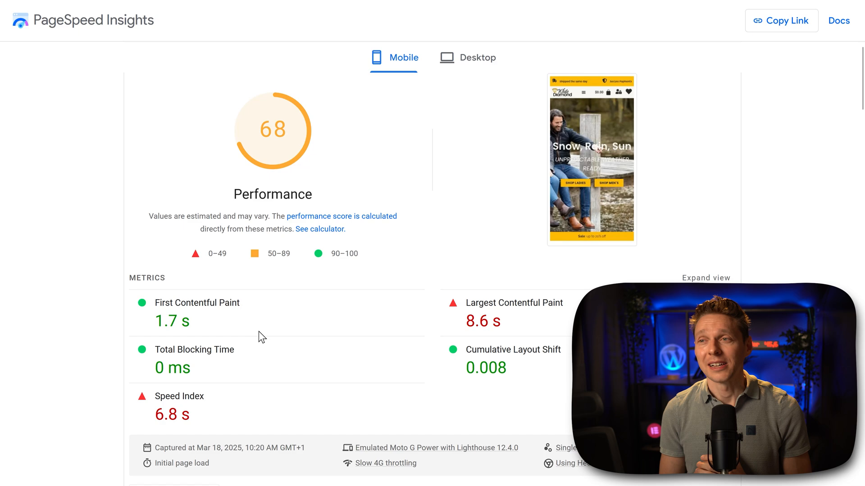
{"action": "mouse_move", "coordinate": [216, 417]}
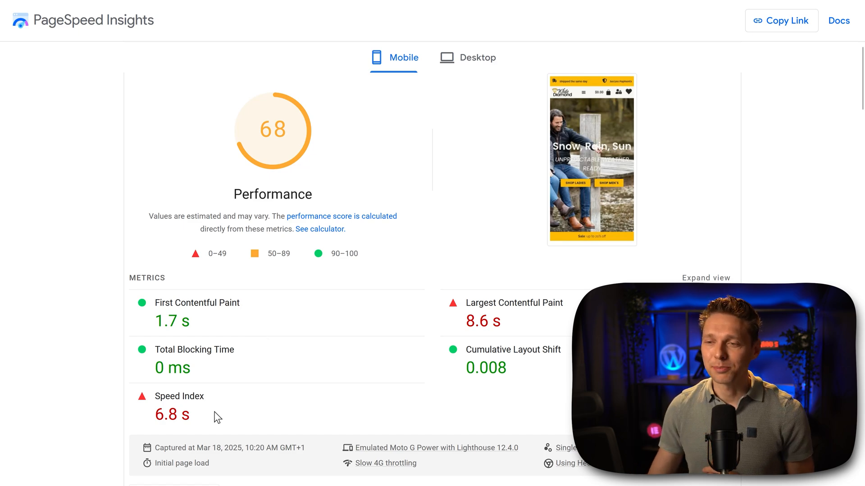
{"action": "mouse_move", "coordinate": [298, 352]}
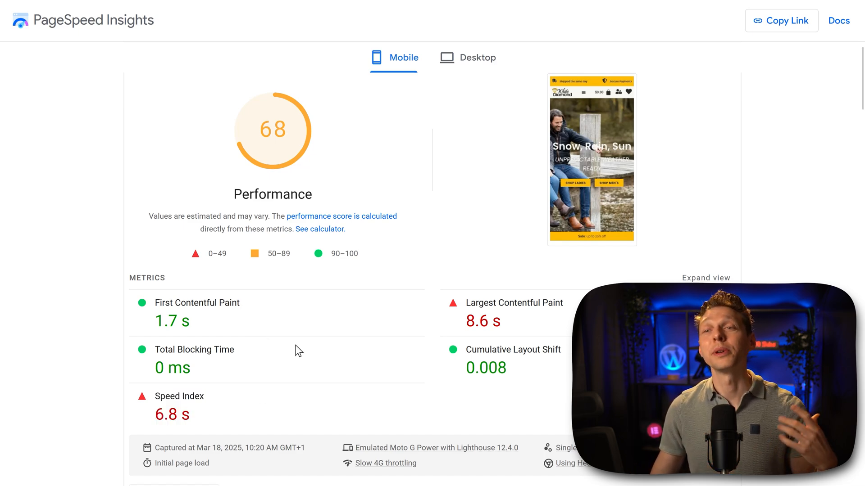
{"action": "mouse_move", "coordinate": [466, 57]}
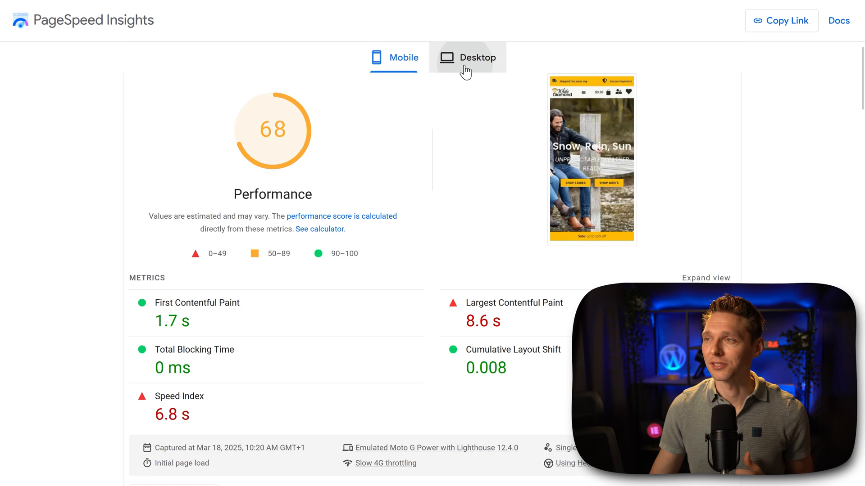
{"action": "left_click", "coordinate": [477, 57]}
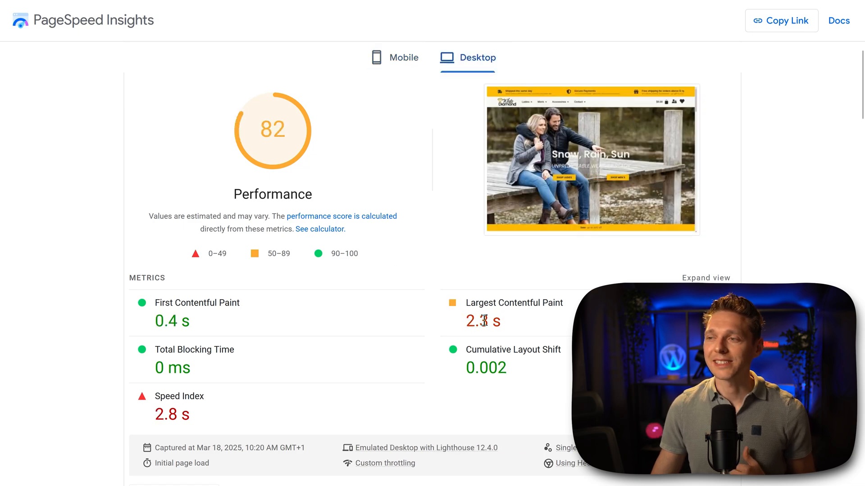
{"action": "mouse_move", "coordinate": [543, 328]}
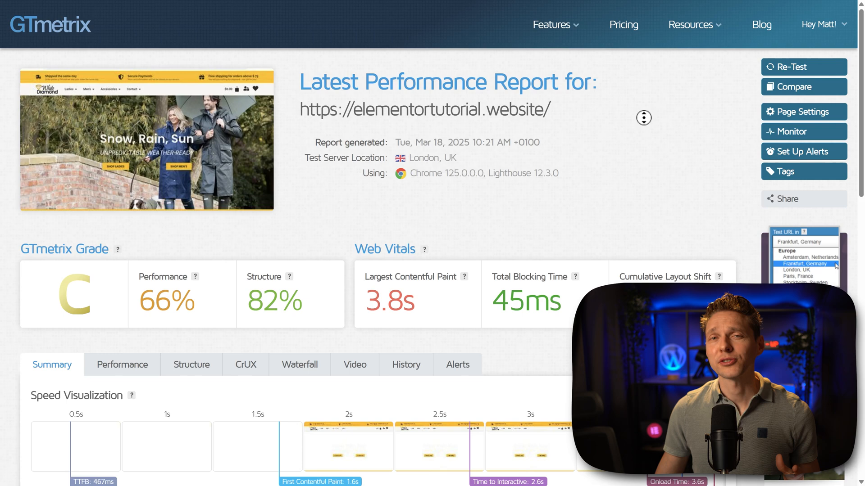
Review the GTmetrix grade C report (Performance 66%, Structure 82%) and open a new tab
{"action": "scroll", "scroll_direction": "down", "scroll_amount": 3}
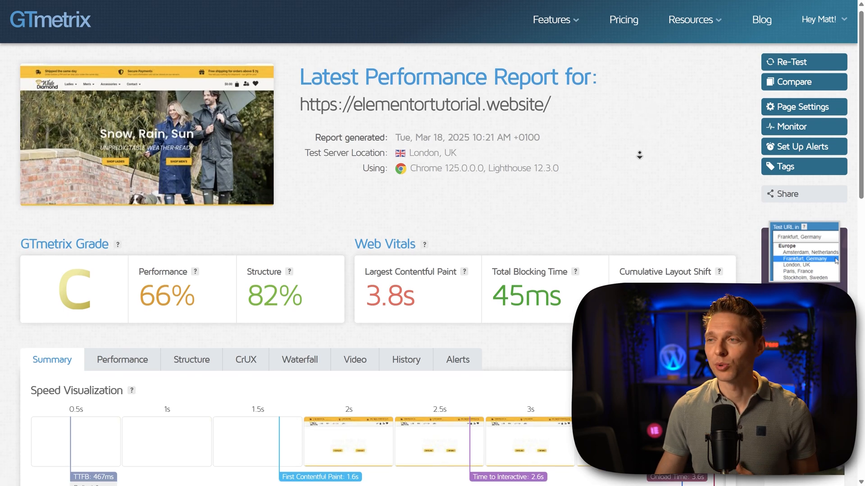
{"action": "scroll", "scroll_direction": "down", "scroll_amount": 3}
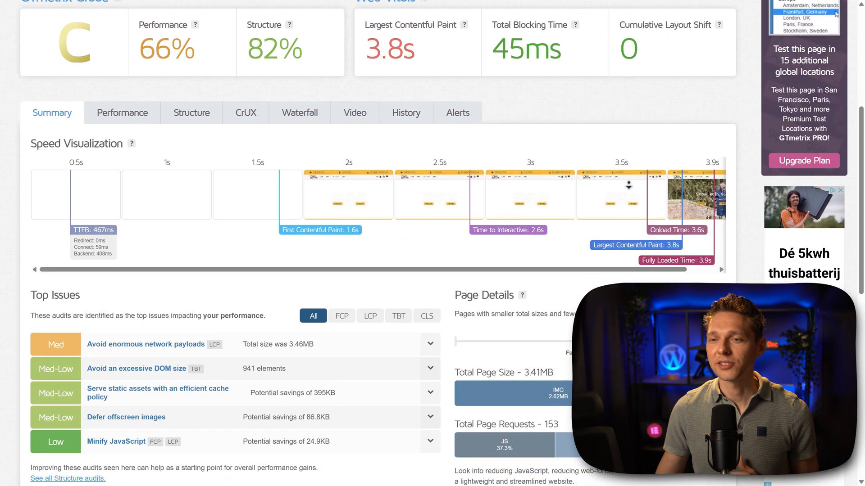
{"action": "scroll", "scroll_direction": "down", "scroll_amount": 3}
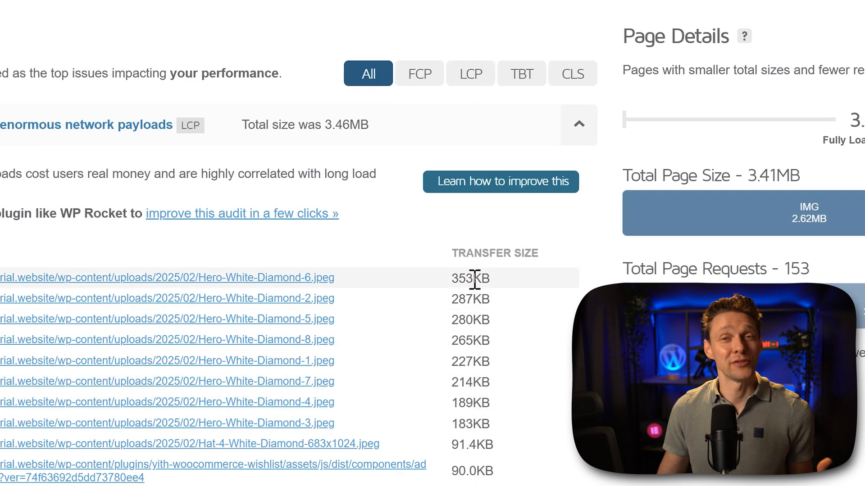
{"action": "mouse_move", "coordinate": [405, 356]}
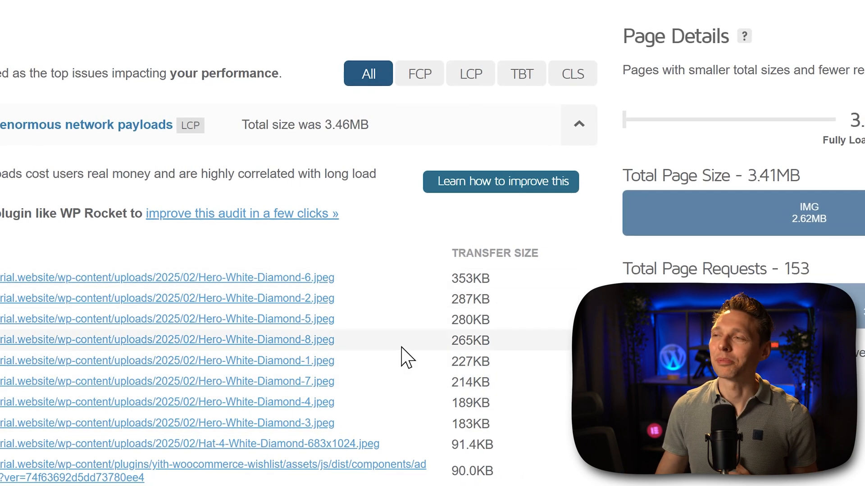
{"action": "mouse_move", "coordinate": [506, 312]}
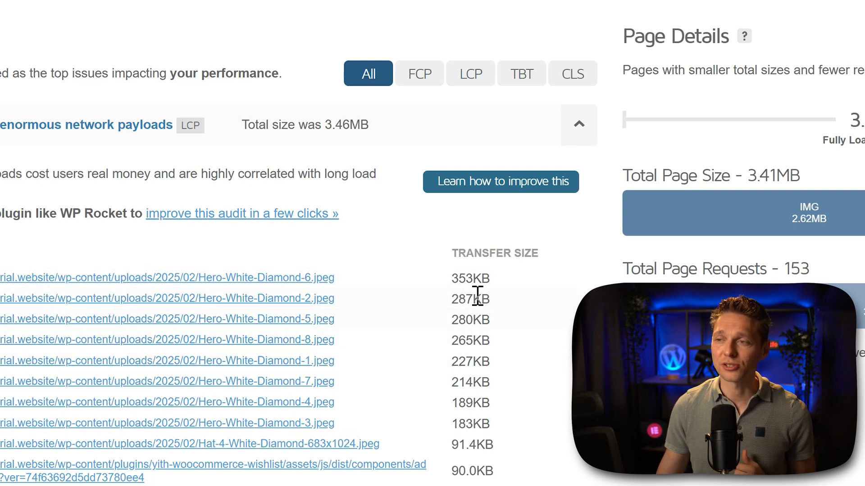
{"action": "left_click", "coordinate": [174, 31]}
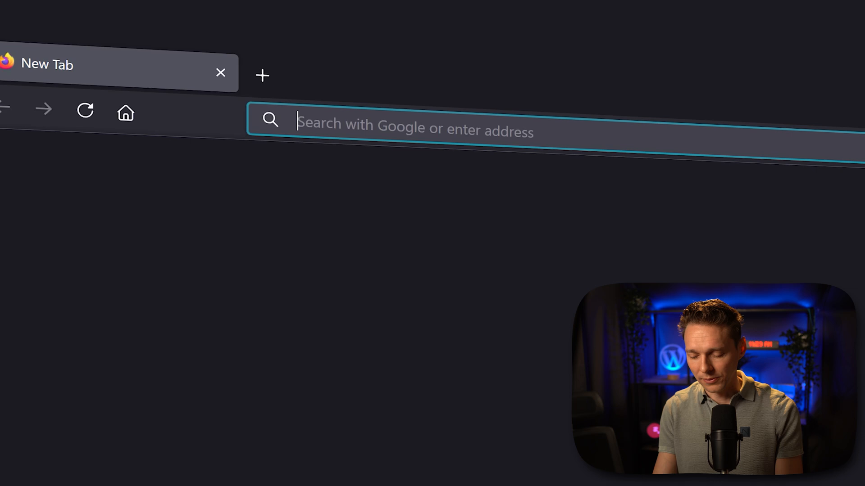
Enter wp.discount/imageoptimizer in the address bar to load Elementor's Image Optimizer page
{"action": "type", "text": "wp.discount"}
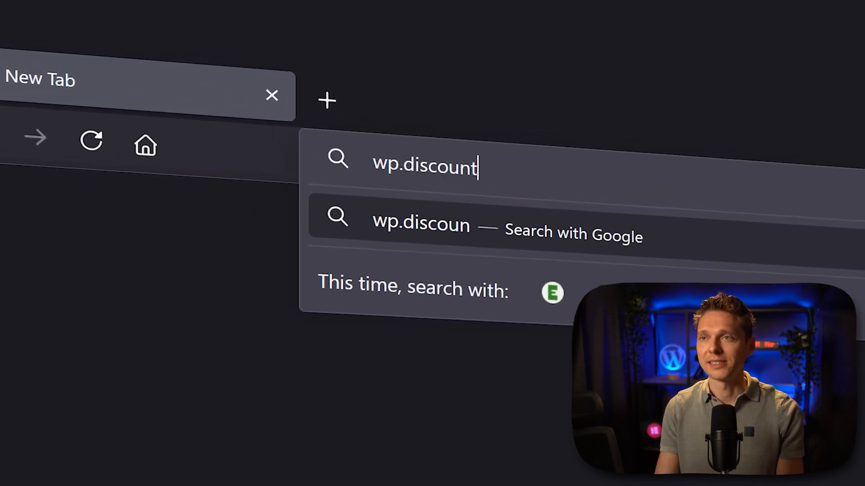
{"action": "type", "text": "/"}
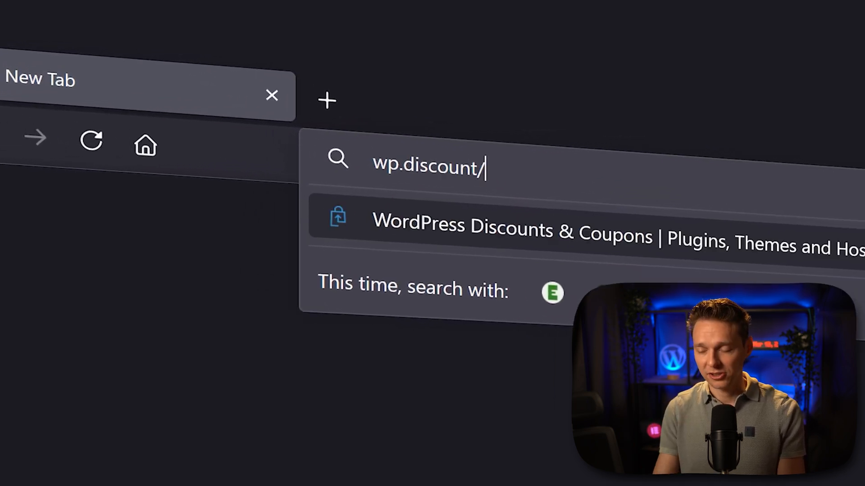
{"action": "type", "text": "imageoptimiz"}
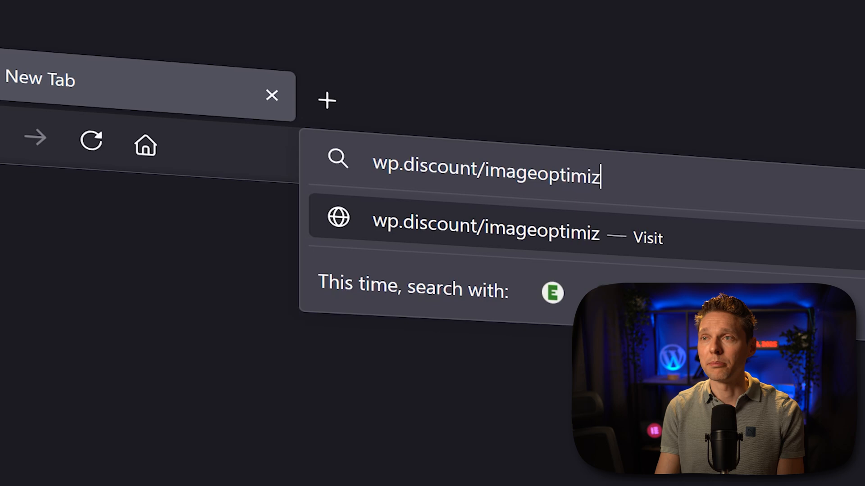
{"action": "type", "text": "er"}
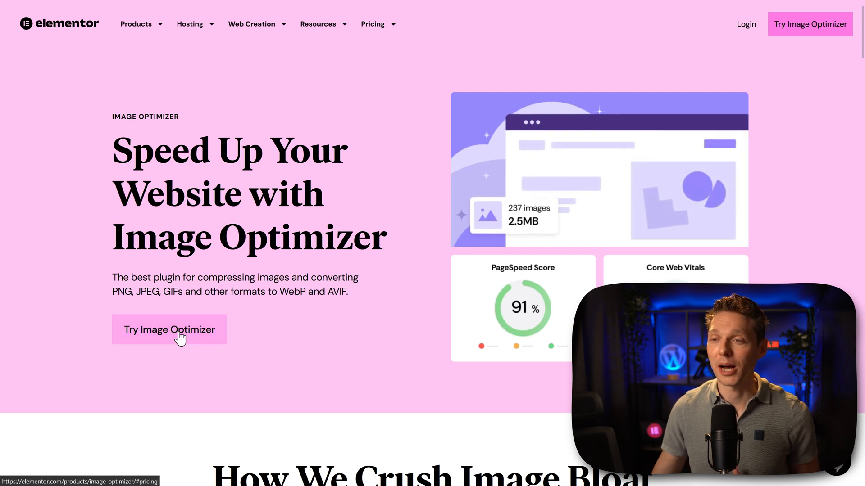
{"action": "left_click", "coordinate": [169, 329]}
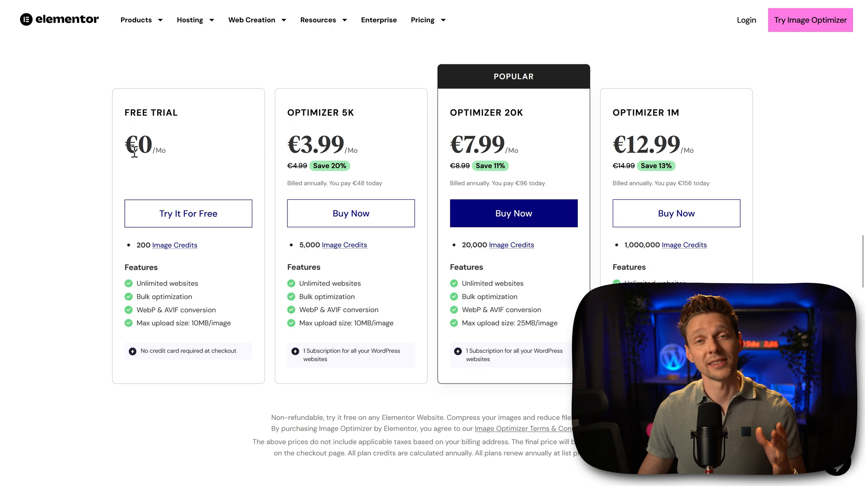
{"action": "mouse_move", "coordinate": [168, 165]}
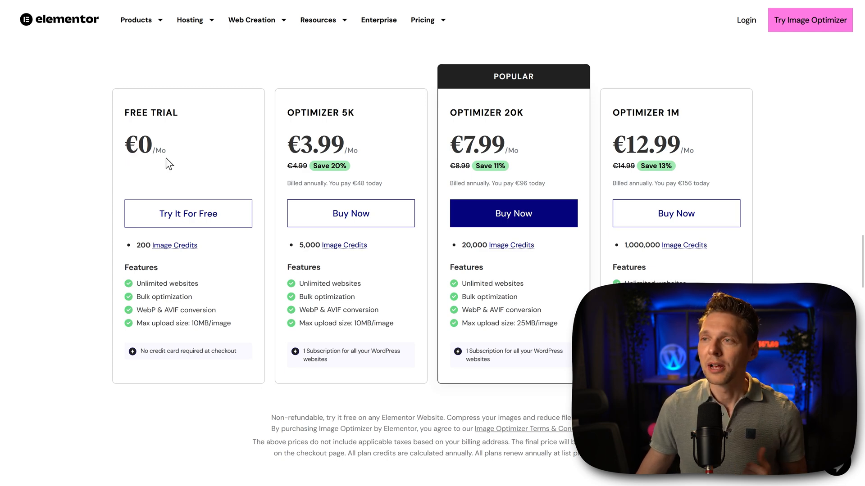
{"action": "mouse_move", "coordinate": [357, 136]}
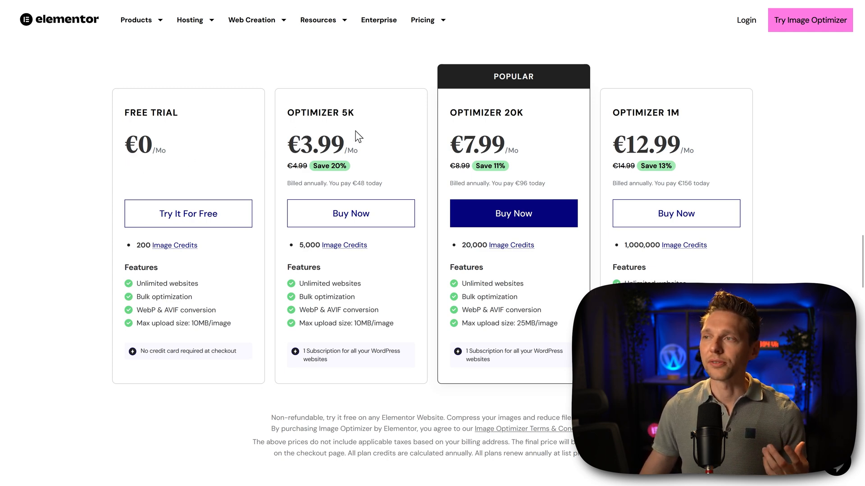
{"action": "mouse_move", "coordinate": [518, 150]}
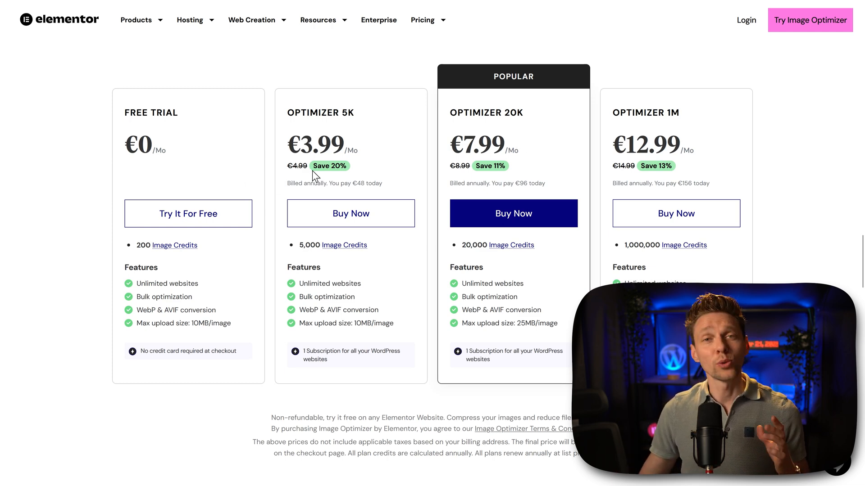
{"action": "mouse_move", "coordinate": [727, 176]}
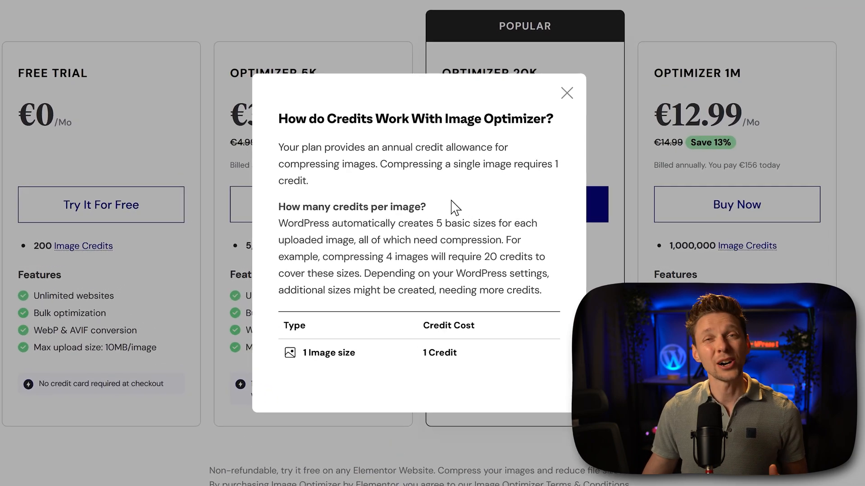
{"action": "double_click", "coordinate": [464, 220]}
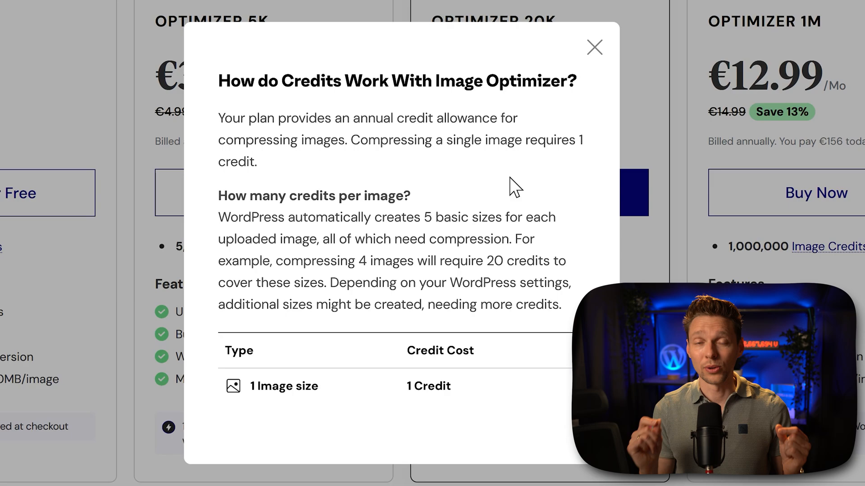
{"action": "mouse_move", "coordinate": [528, 136]}
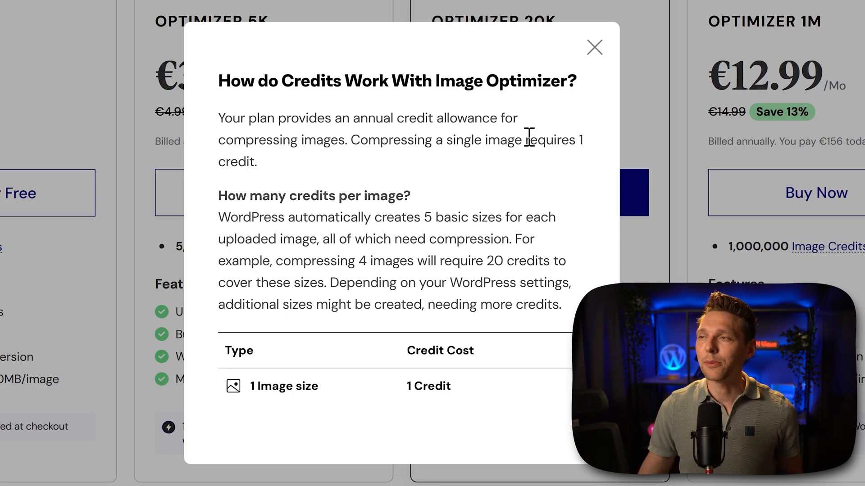
{"action": "left_click", "coordinate": [594, 47]}
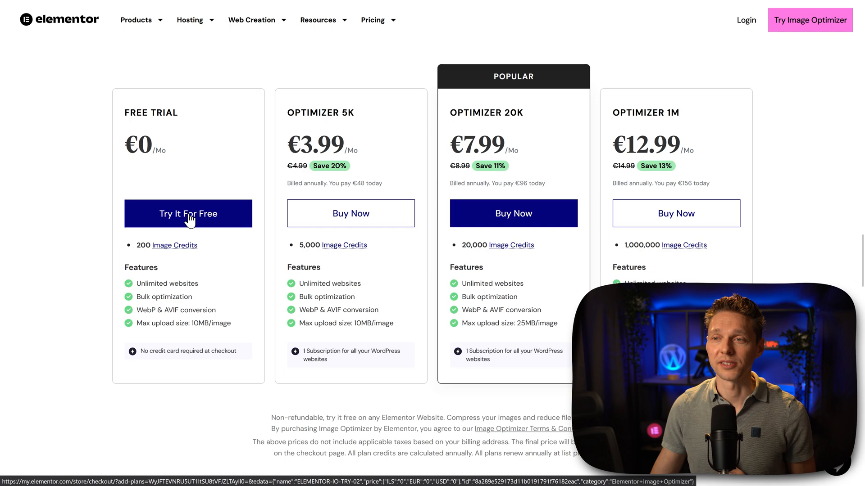
Check out the free 200-credit trial plan and download the Image Optimizer plugin
{"action": "left_click", "coordinate": [188, 214]}
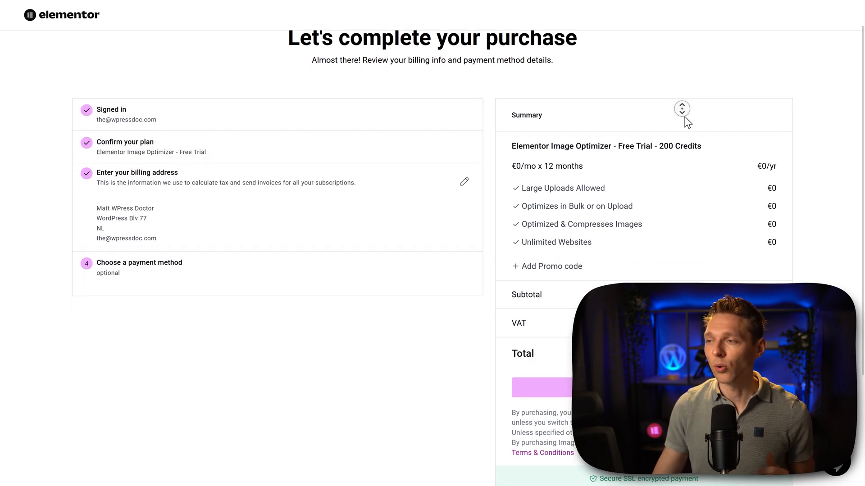
{"action": "scroll", "scroll_direction": "up", "scroll_amount": 3}
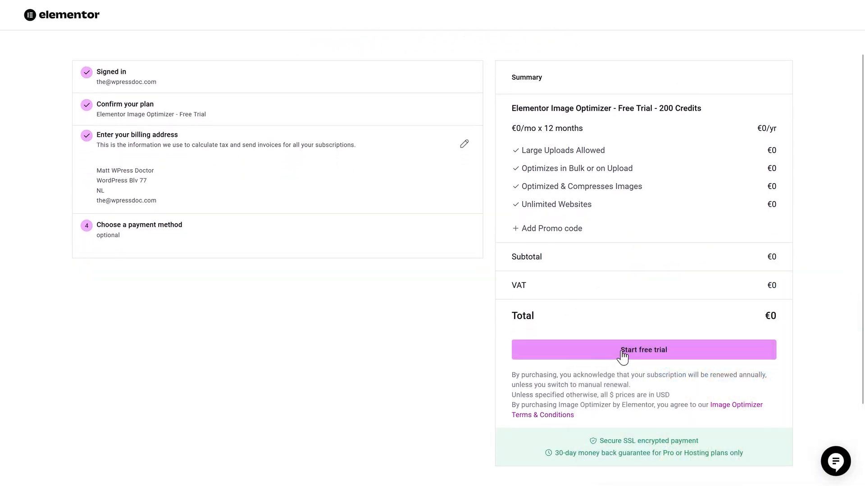
{"action": "left_click", "coordinate": [643, 349]}
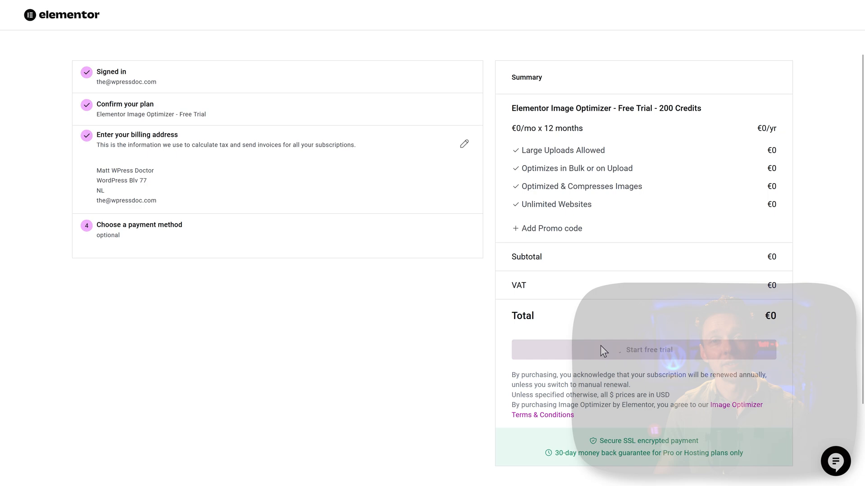
{"action": "left_click", "coordinate": [643, 349]}
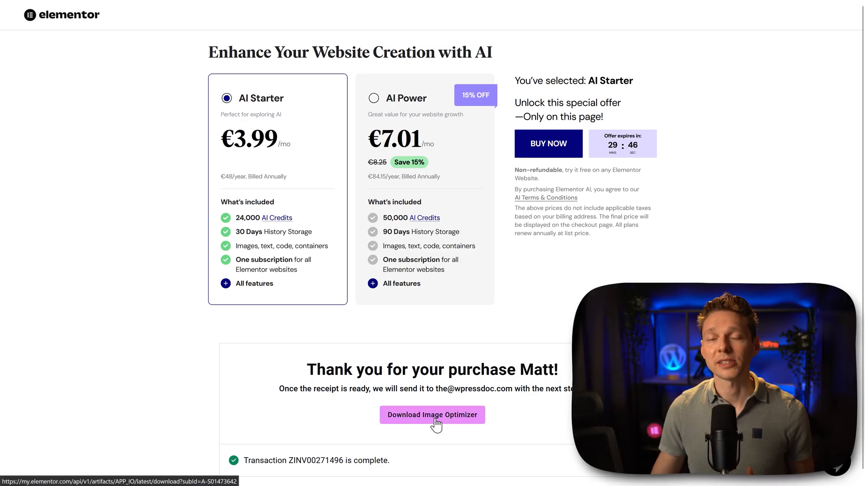
{"action": "left_click", "coordinate": [433, 415]}
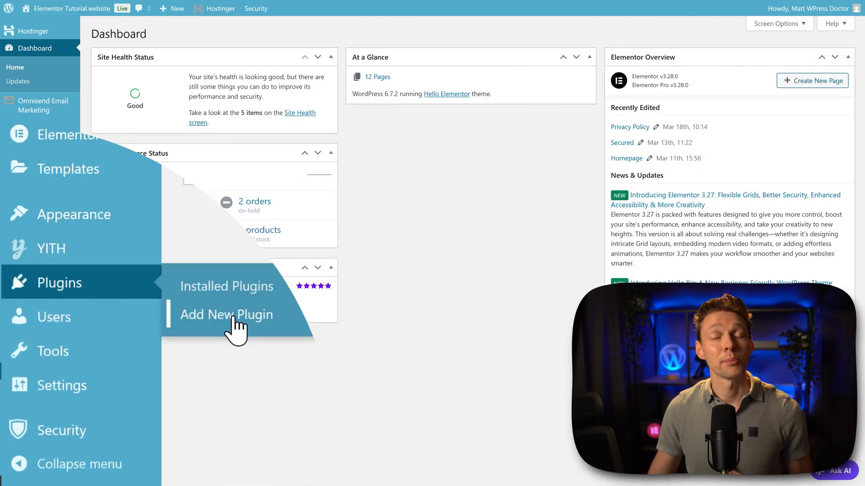
Upload image-optimization.1.6.5.zip through Add New Plugin, install it, and activate it
{"action": "left_click", "coordinate": [225, 314]}
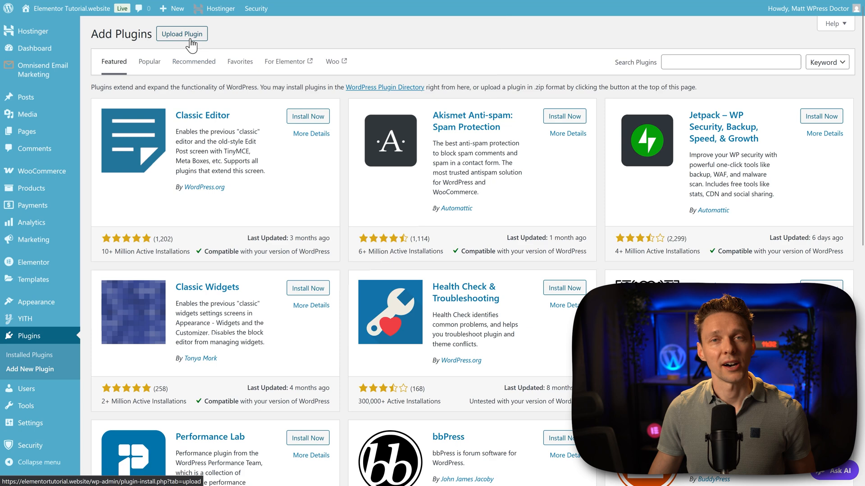
{"action": "left_click", "coordinate": [181, 33]}
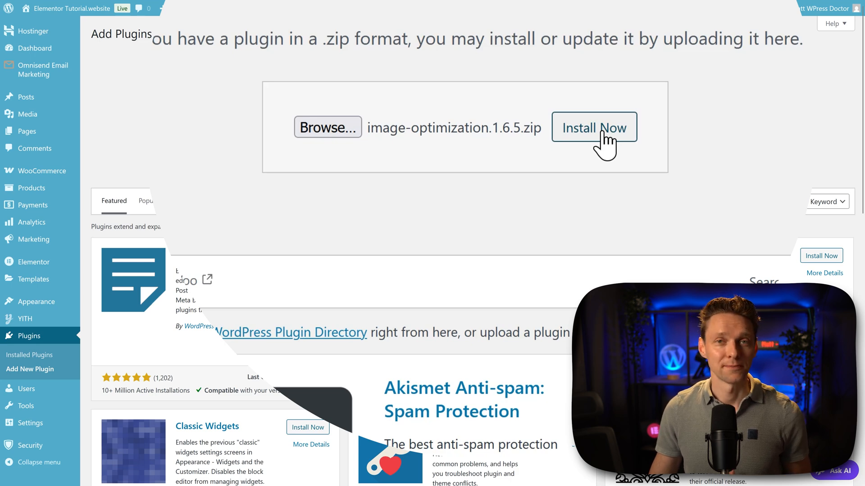
{"action": "left_click", "coordinate": [594, 127]}
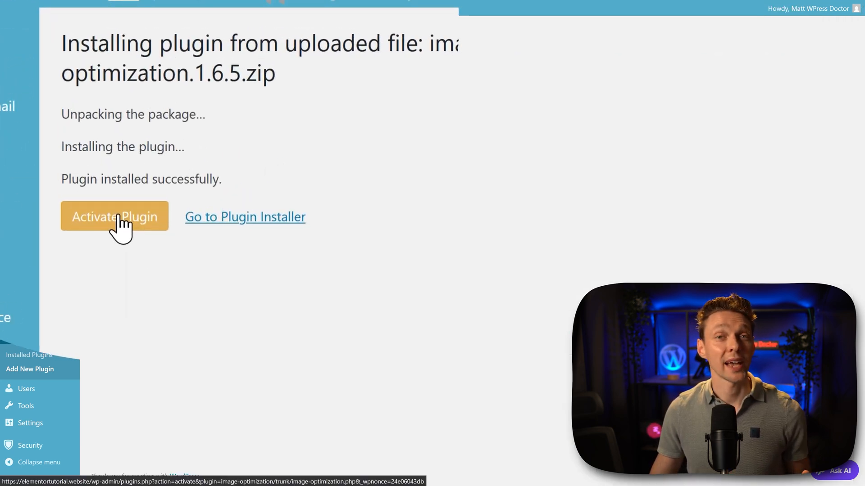
{"action": "left_click", "coordinate": [114, 216]}
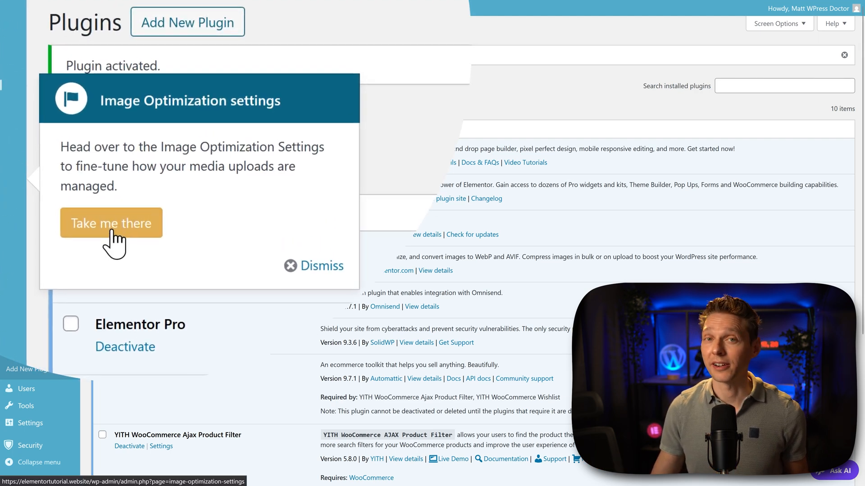
Open Image Optimization settings and approve Connect & Continue to activate the trial license
{"action": "left_click", "coordinate": [110, 224]}
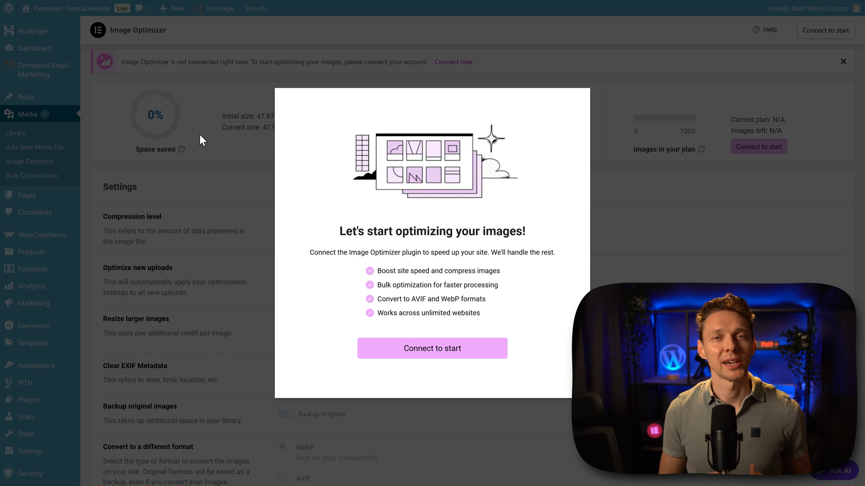
{"action": "mouse_move", "coordinate": [255, 153]}
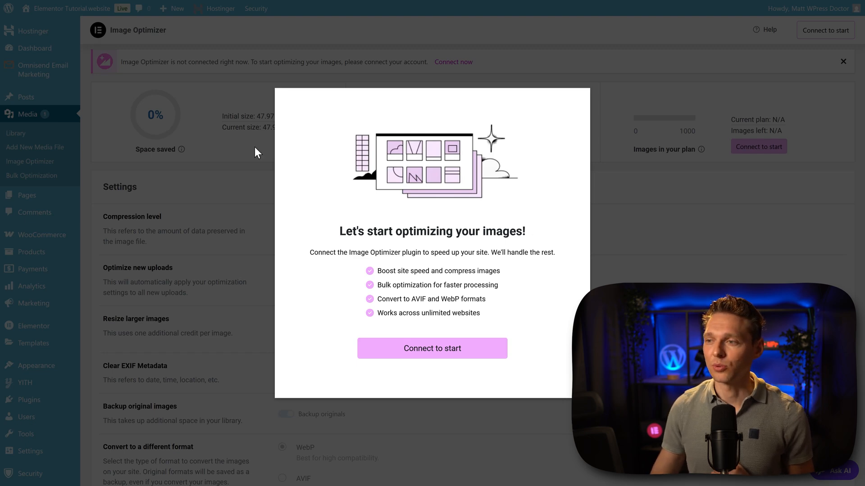
{"action": "mouse_move", "coordinate": [432, 349]}
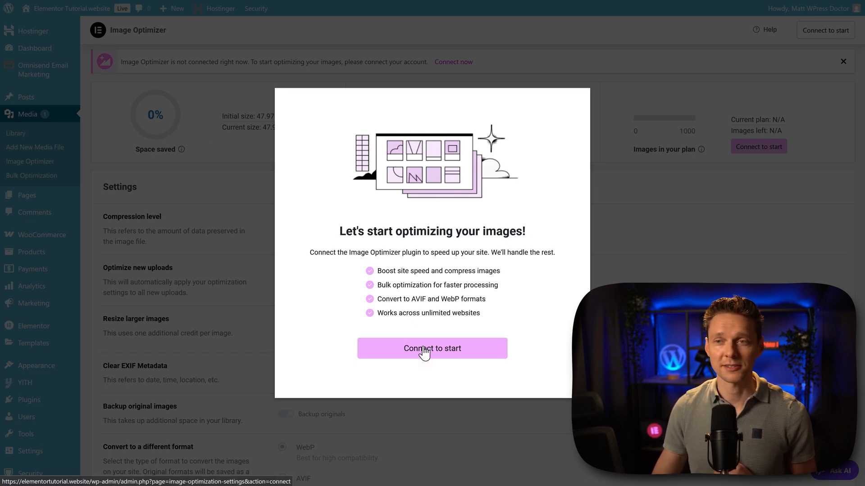
{"action": "left_click", "coordinate": [432, 348]}
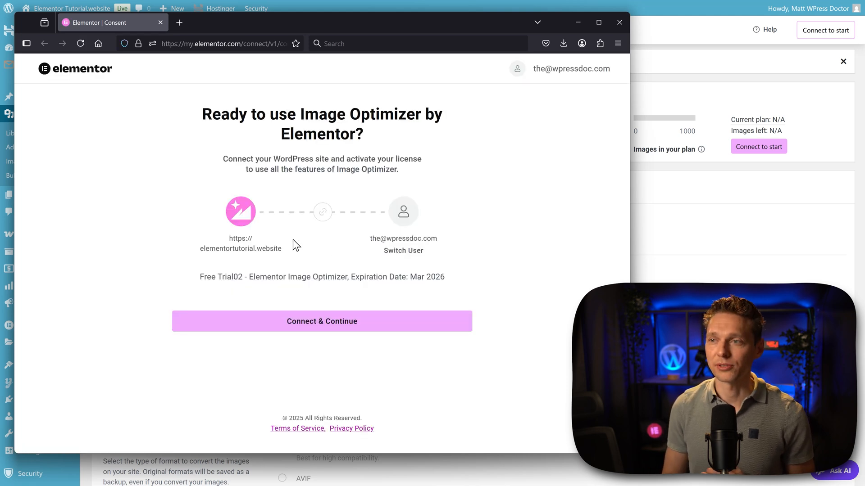
{"action": "mouse_move", "coordinate": [233, 194]}
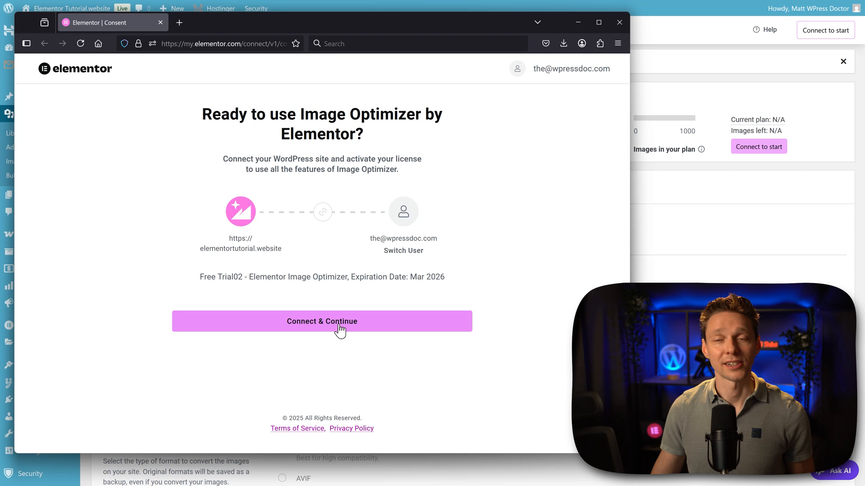
{"action": "left_click", "coordinate": [322, 321]}
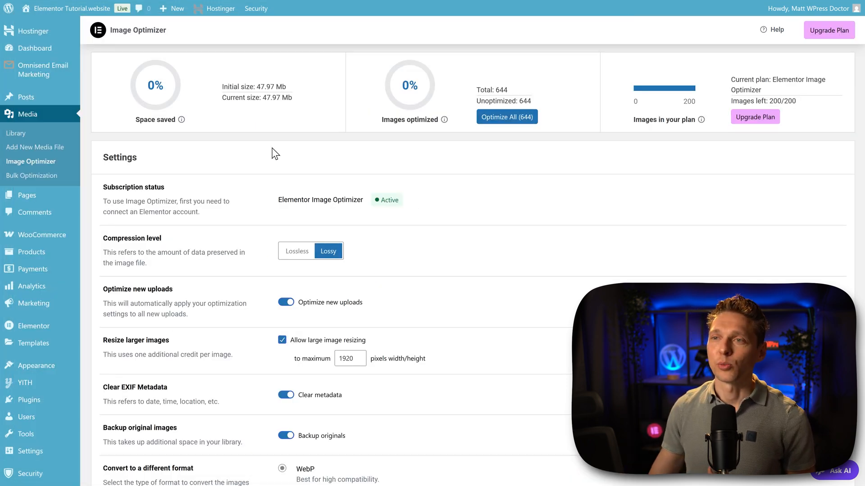
{"action": "mouse_move", "coordinate": [455, 101]}
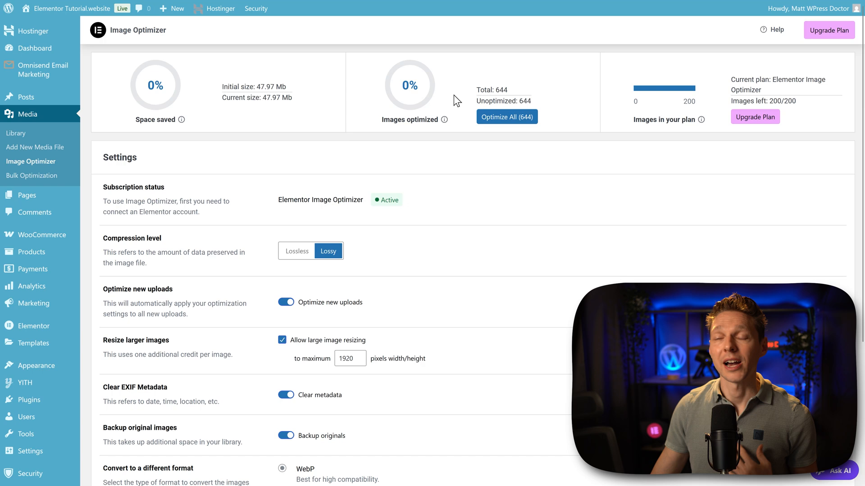
{"action": "mouse_move", "coordinate": [703, 118]}
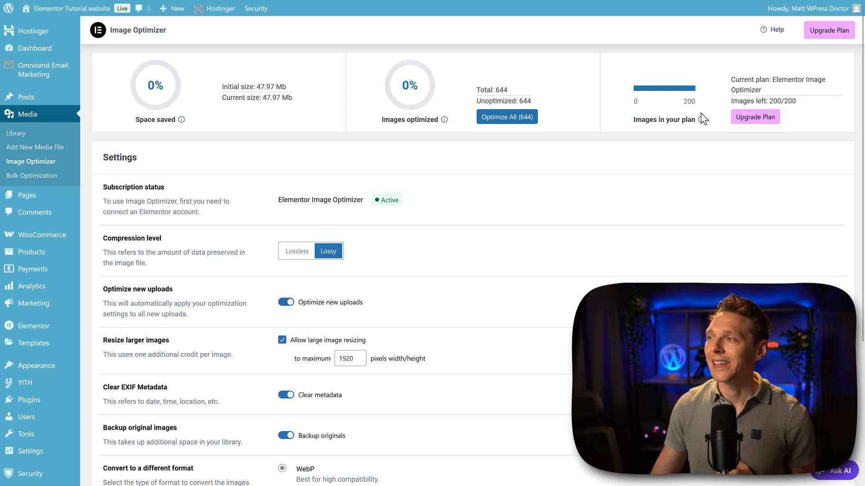
{"action": "mouse_move", "coordinate": [445, 168]}
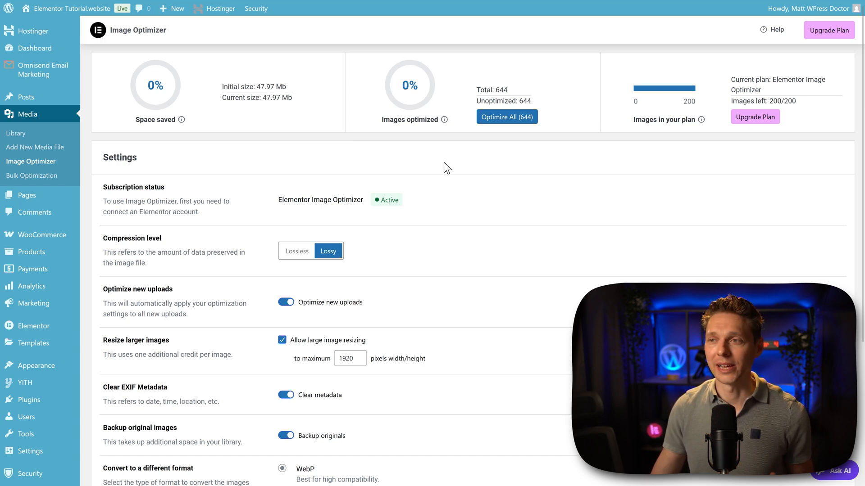
Try Lossless briefly, then set the compression level back to Lossy
{"action": "scroll", "scroll_direction": "down", "scroll_amount": 3}
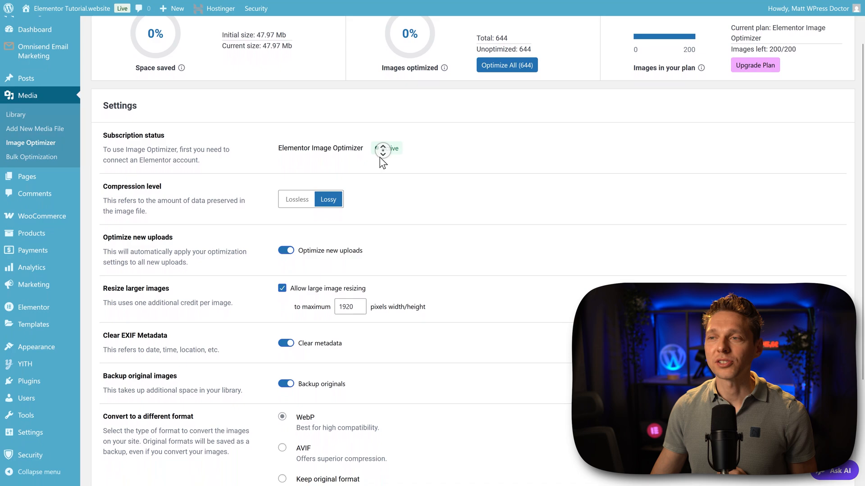
{"action": "scroll", "scroll_direction": "down", "scroll_amount": 3}
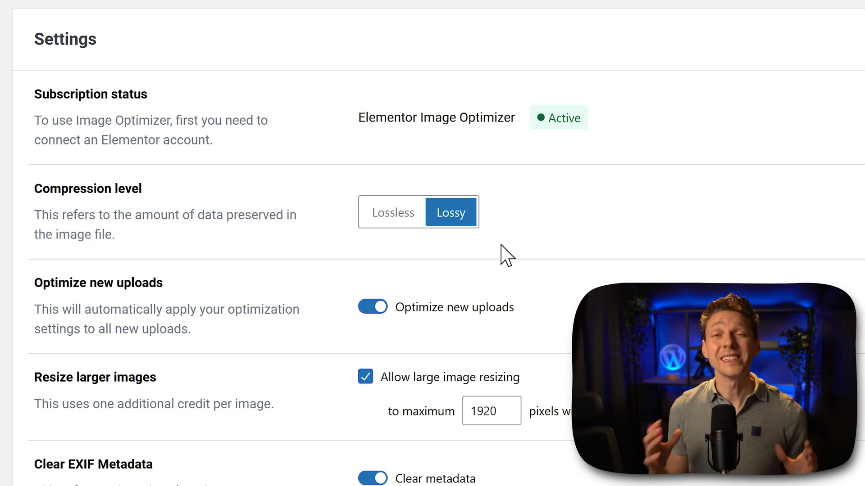
{"action": "mouse_move", "coordinate": [410, 265]}
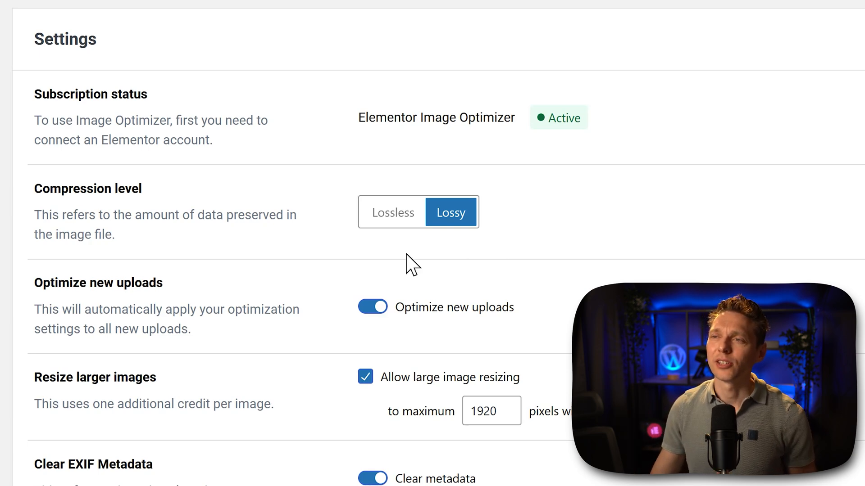
{"action": "left_click", "coordinate": [392, 212]}
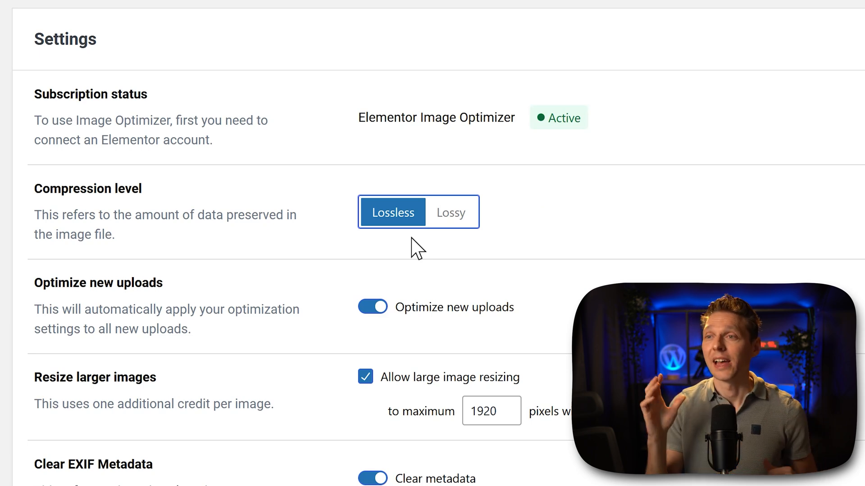
{"action": "mouse_move", "coordinate": [410, 249]}
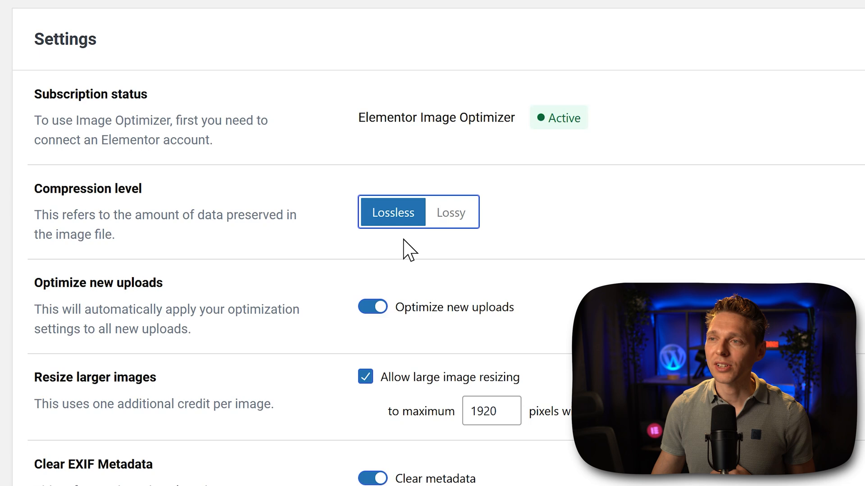
{"action": "left_click", "coordinate": [450, 212]}
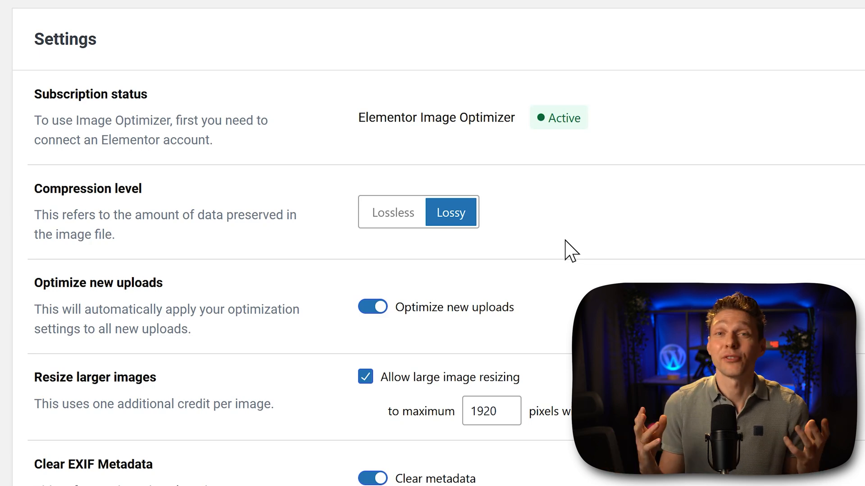
{"action": "mouse_move", "coordinate": [557, 241]}
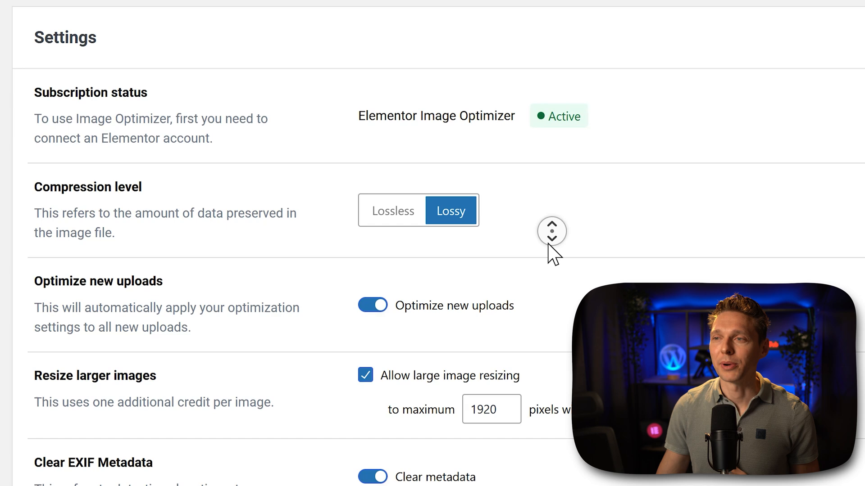
{"action": "scroll", "scroll_direction": "down", "scroll_amount": 3}
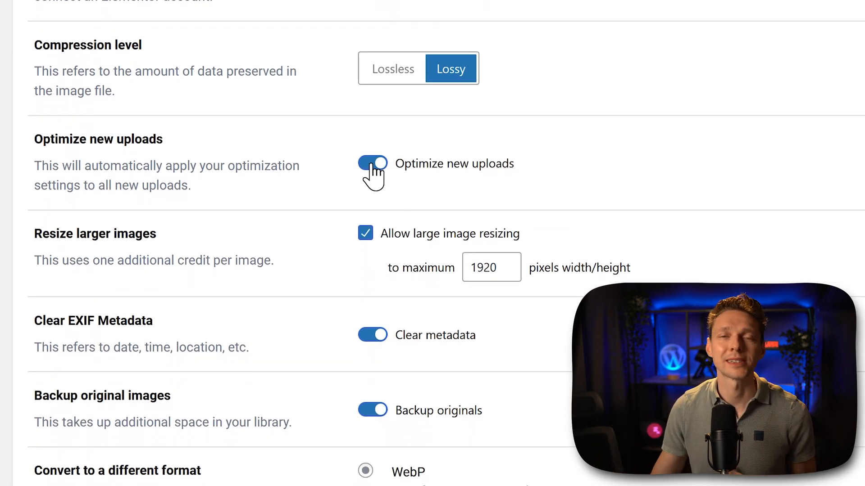
{"action": "mouse_move", "coordinate": [352, 182]}
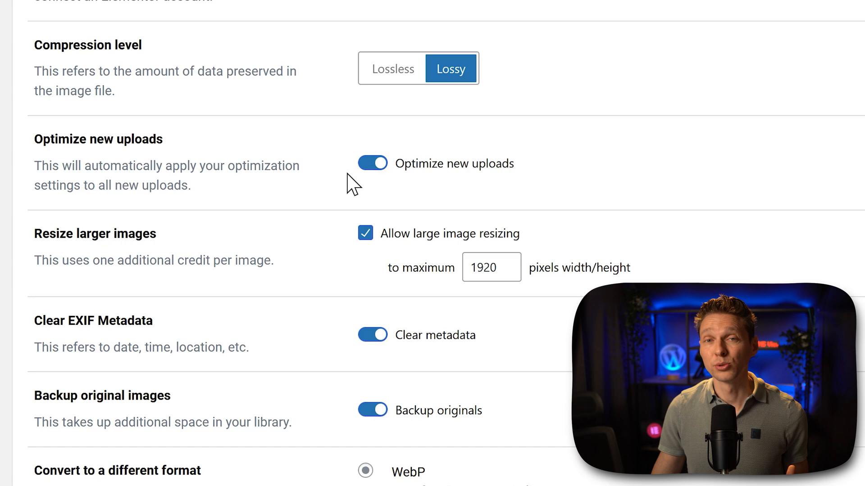
{"action": "mouse_move", "coordinate": [334, 201]}
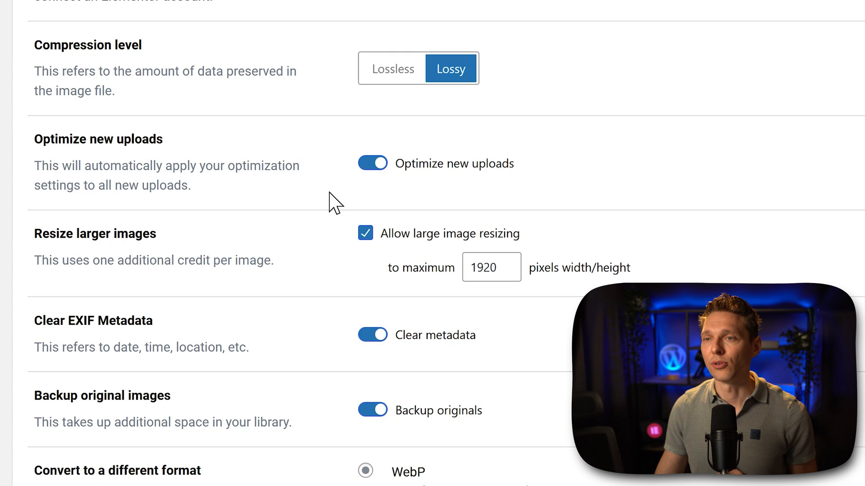
{"action": "mouse_move", "coordinate": [118, 254]}
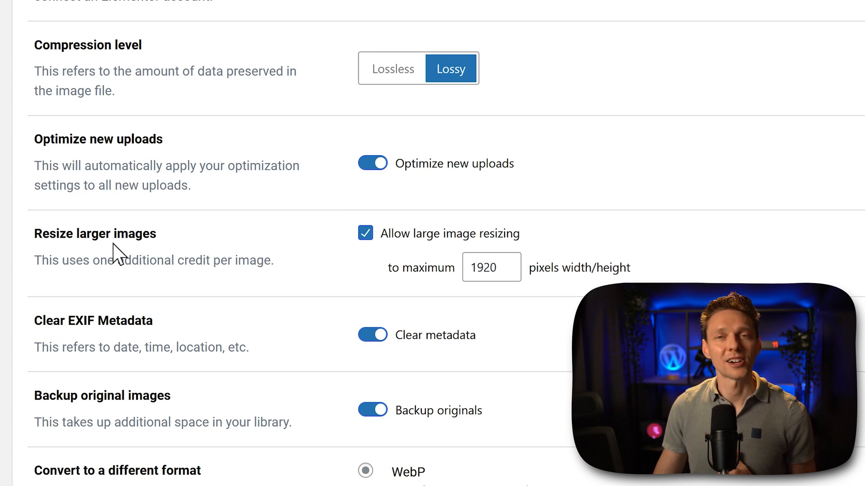
{"action": "mouse_move", "coordinate": [429, 248]}
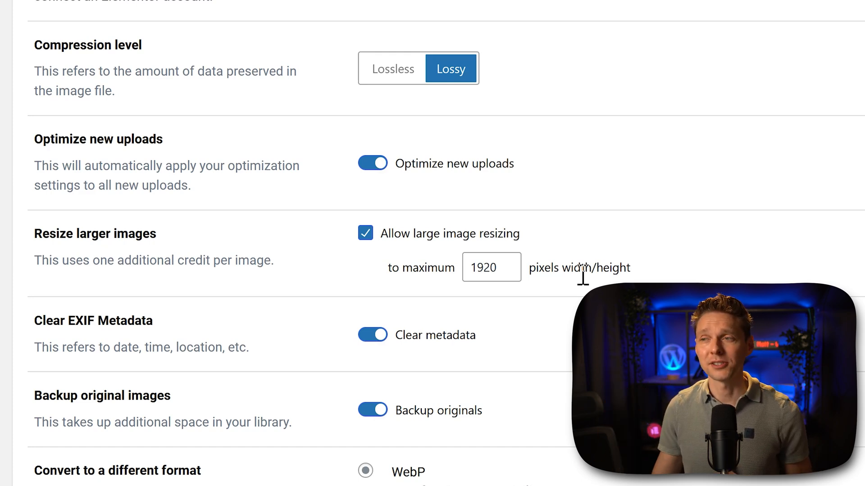
{"action": "mouse_move", "coordinate": [384, 260]}
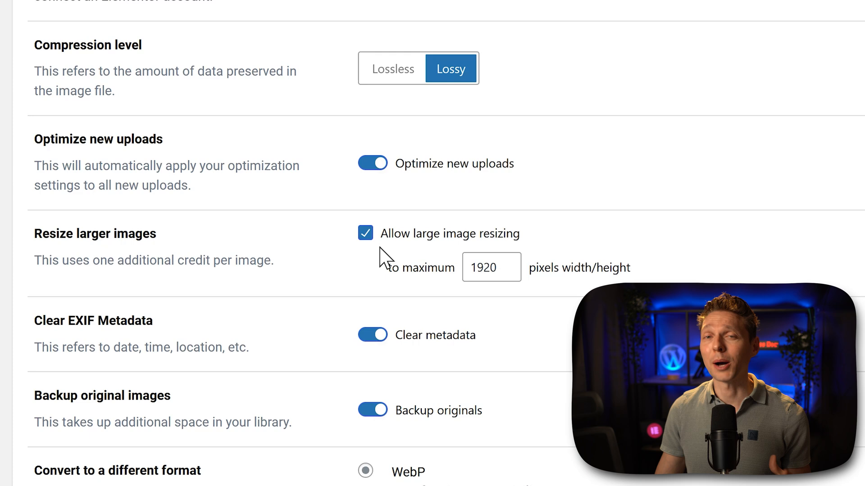
{"action": "mouse_move", "coordinate": [265, 314]}
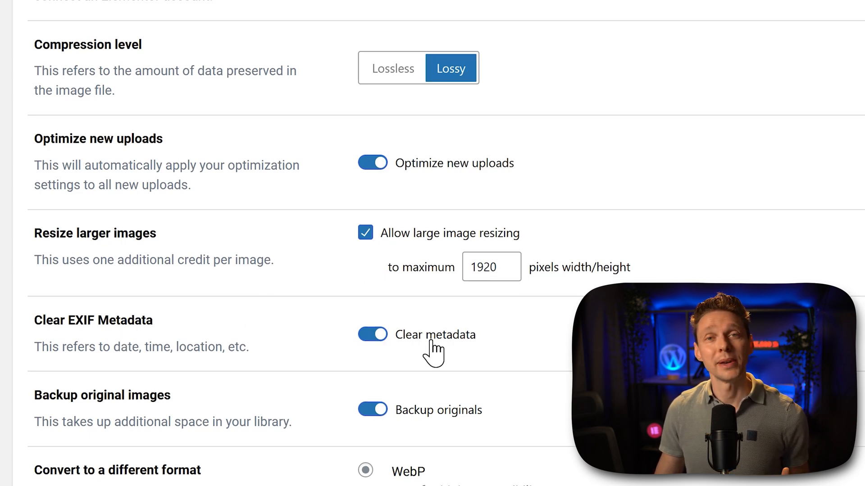
{"action": "mouse_move", "coordinate": [569, 357]}
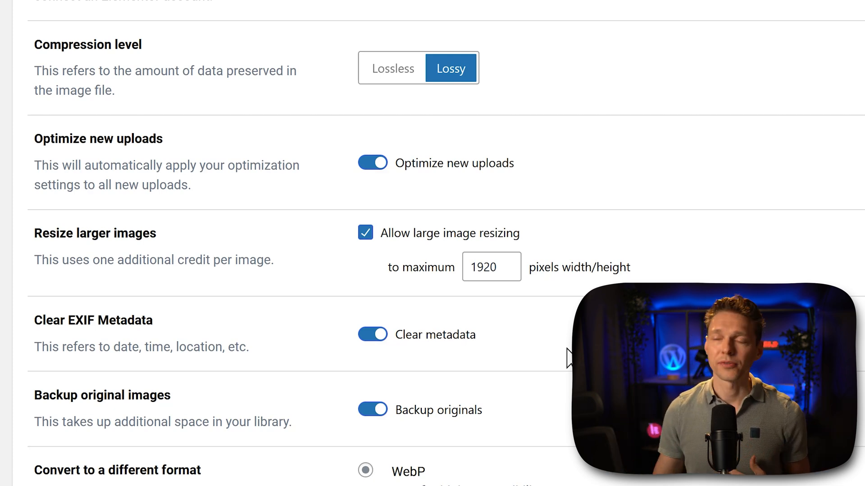
{"action": "scroll", "scroll_direction": "down", "scroll_amount": 3}
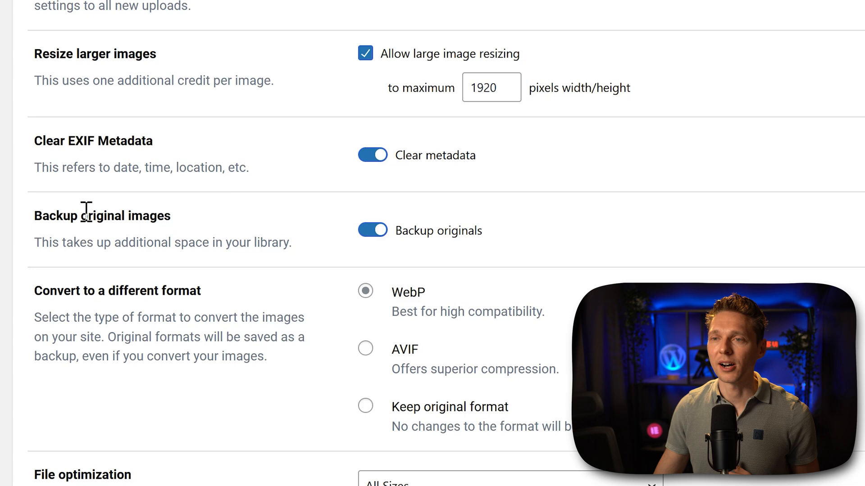
Select AVIF as the conversion format instead of WebP
{"action": "scroll", "scroll_direction": "down", "scroll_amount": 3}
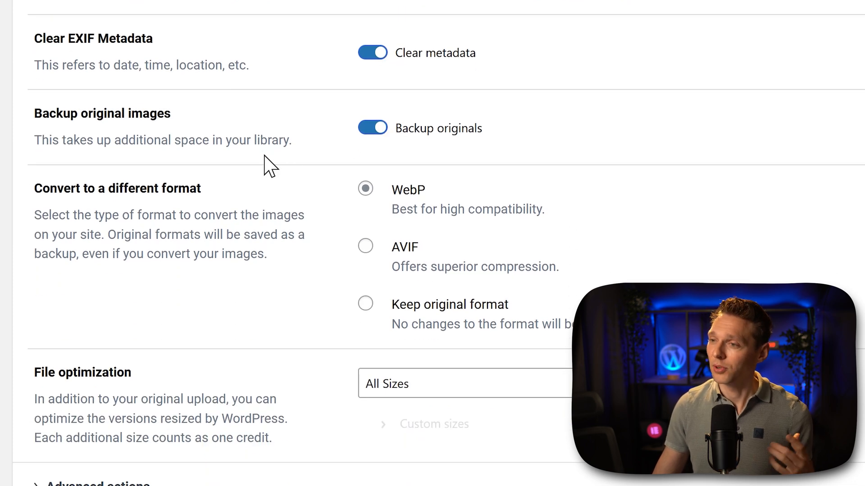
{"action": "mouse_move", "coordinate": [122, 281]}
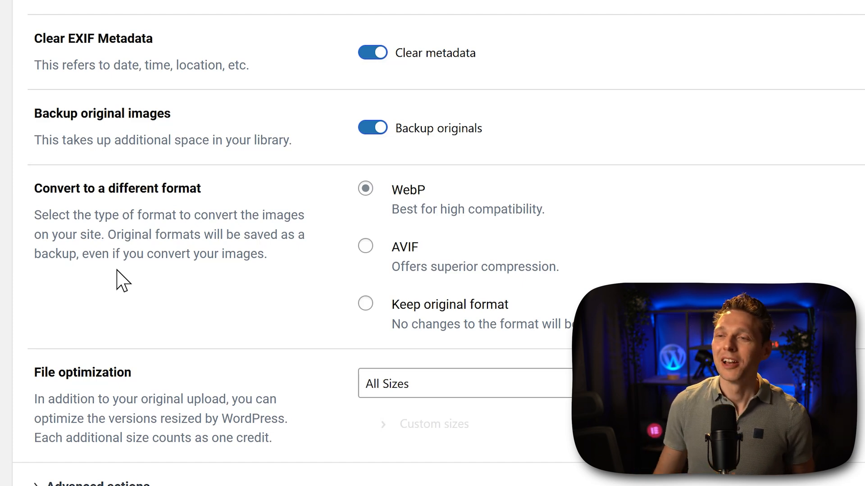
{"action": "mouse_move", "coordinate": [411, 267]}
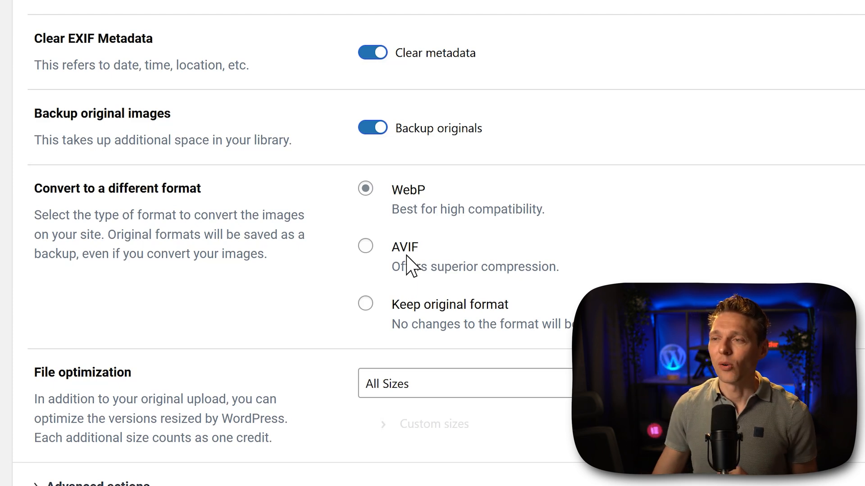
{"action": "left_click", "coordinate": [365, 246]}
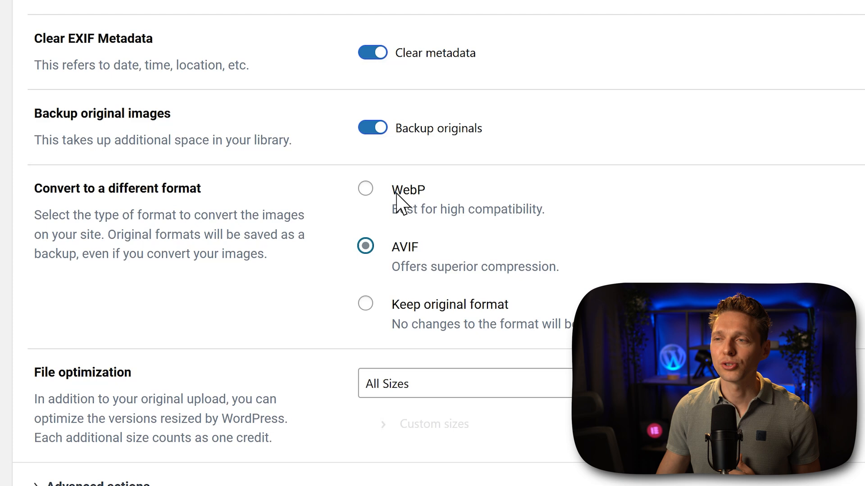
{"action": "mouse_move", "coordinate": [402, 265]}
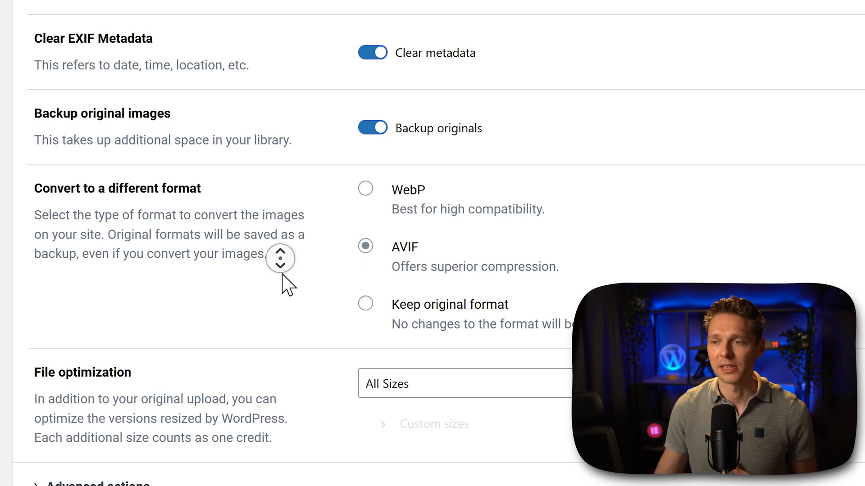
Set File optimization to Custom and untick Thumbnail, Medium large and Large sizes
{"action": "scroll", "scroll_direction": "down", "scroll_amount": 3}
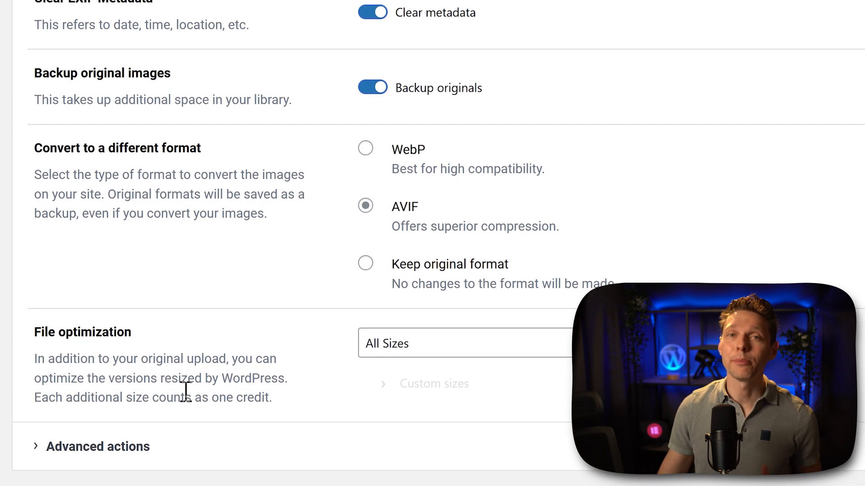
{"action": "scroll", "scroll_direction": "down", "scroll_amount": 3}
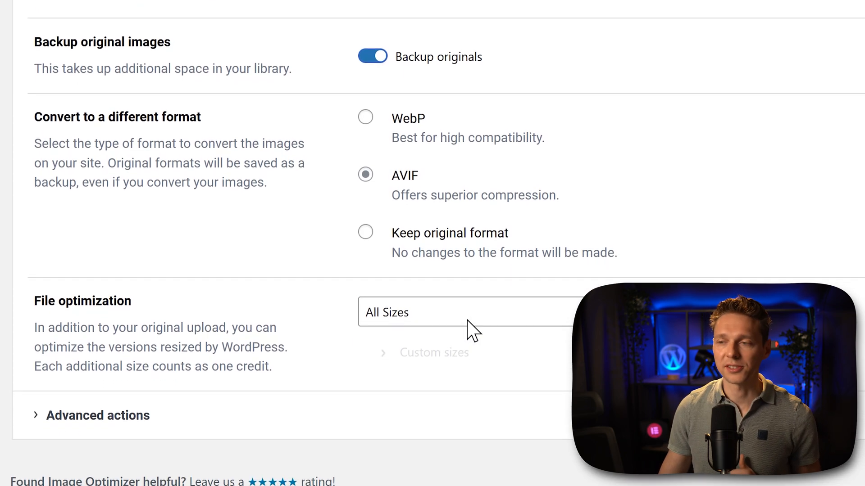
{"action": "left_click", "coordinate": [469, 312]}
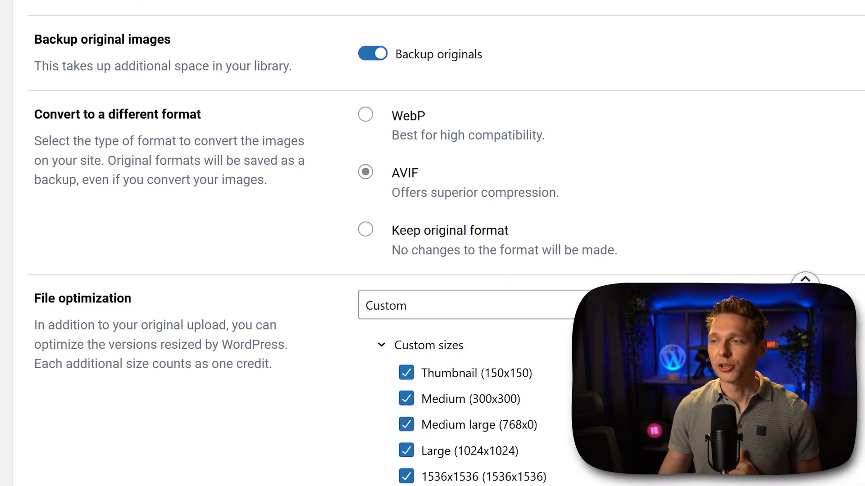
{"action": "scroll", "scroll_direction": "down", "scroll_amount": 3}
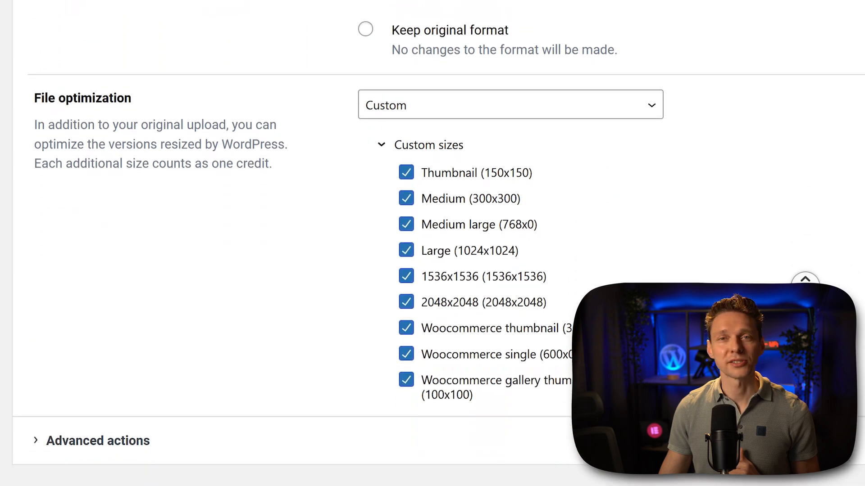
{"action": "scroll", "scroll_direction": "down", "scroll_amount": 3}
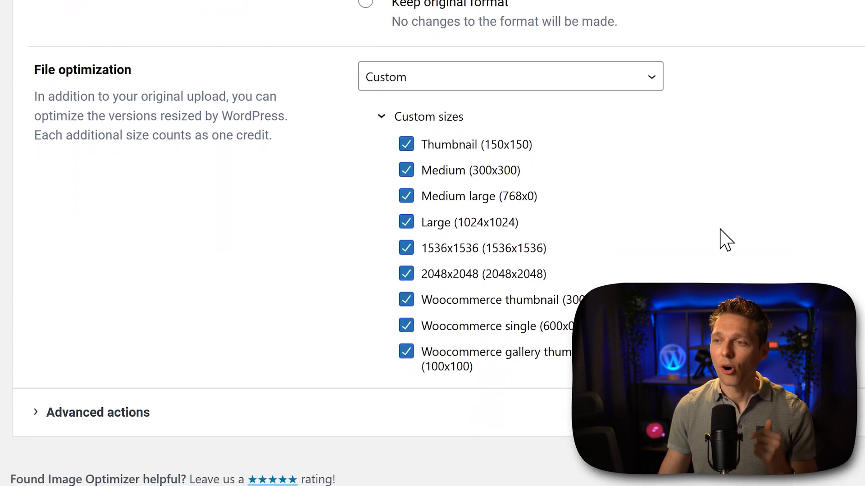
{"action": "mouse_move", "coordinate": [715, 169]}
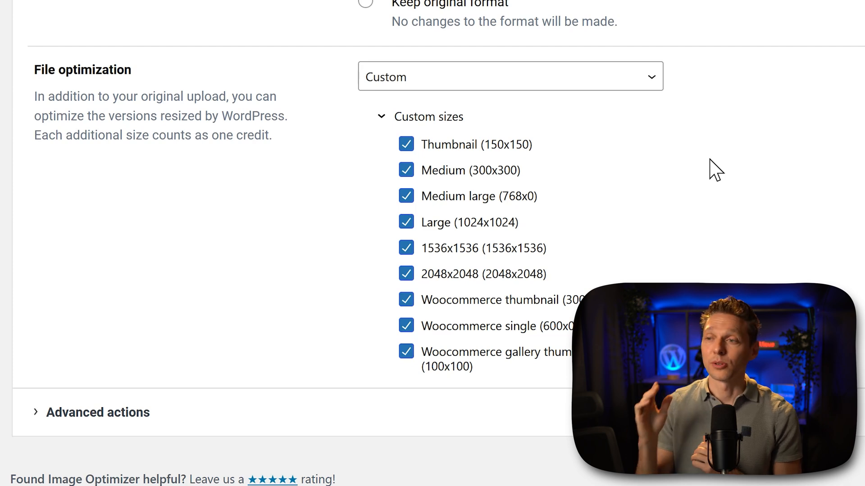
{"action": "mouse_move", "coordinate": [528, 328]}
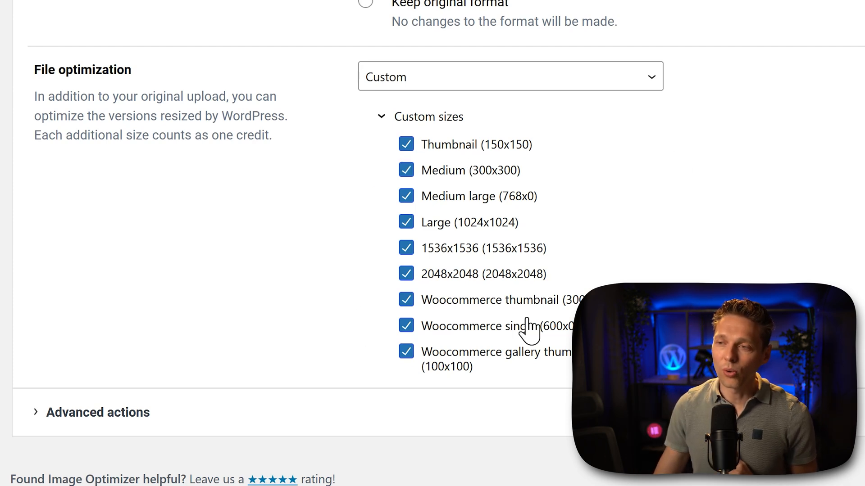
{"action": "mouse_move", "coordinate": [469, 160]}
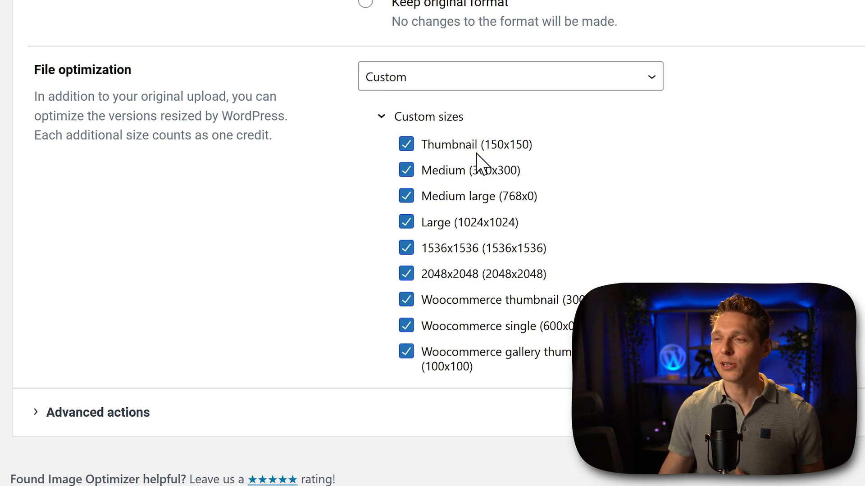
{"action": "left_click", "coordinate": [406, 144]}
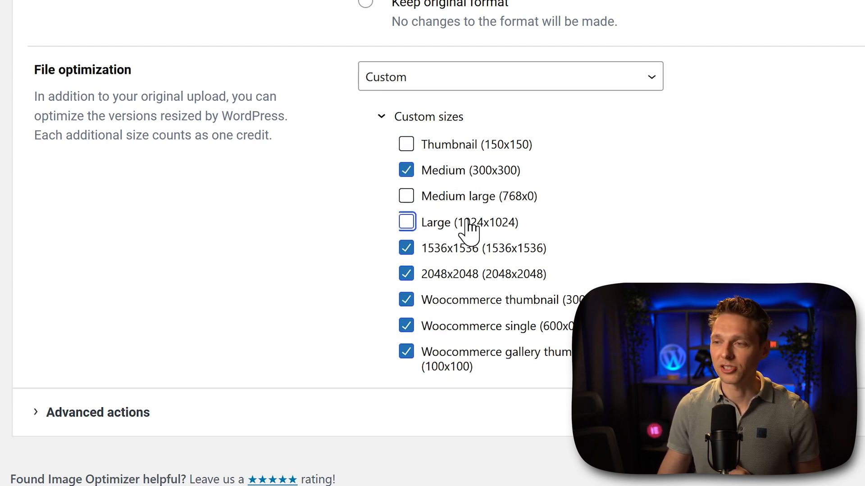
{"action": "mouse_move", "coordinate": [459, 314]}
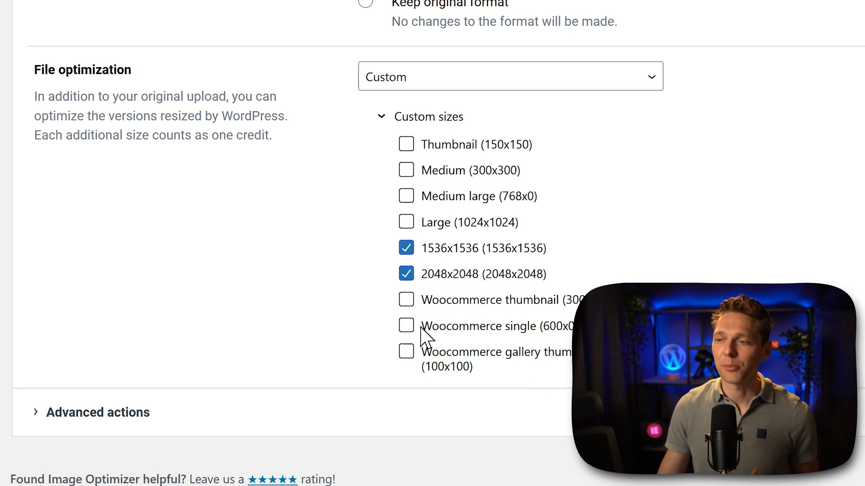
{"action": "mouse_move", "coordinate": [477, 265]}
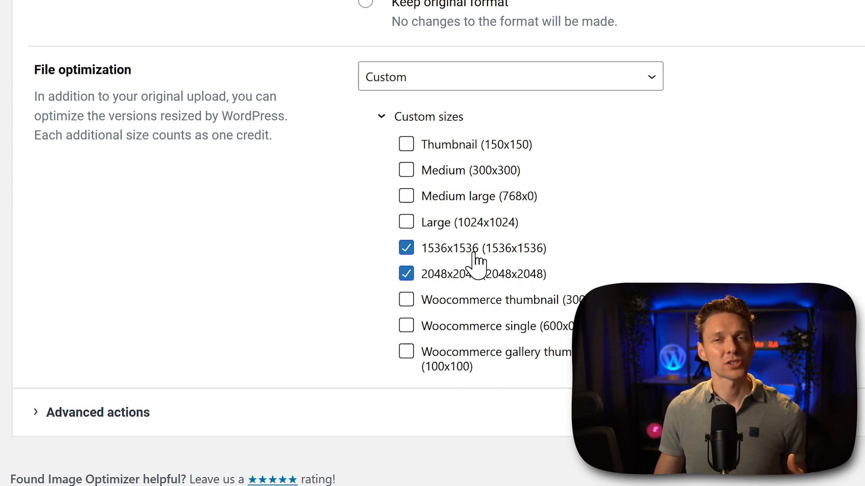
{"action": "mouse_move", "coordinate": [214, 296]}
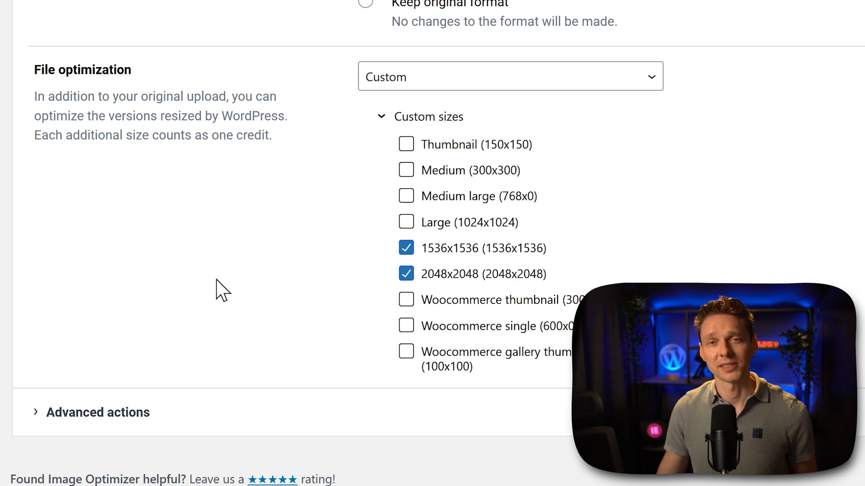
{"action": "mouse_move", "coordinate": [161, 268]}
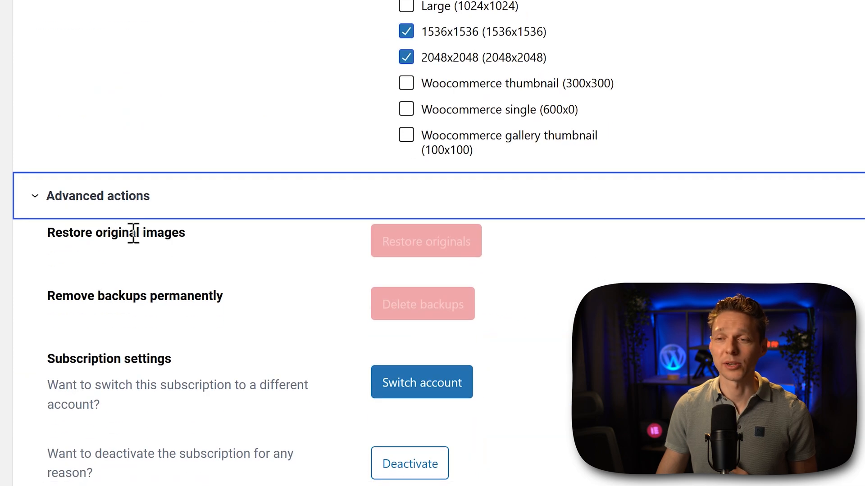
{"action": "mouse_move", "coordinate": [175, 302]}
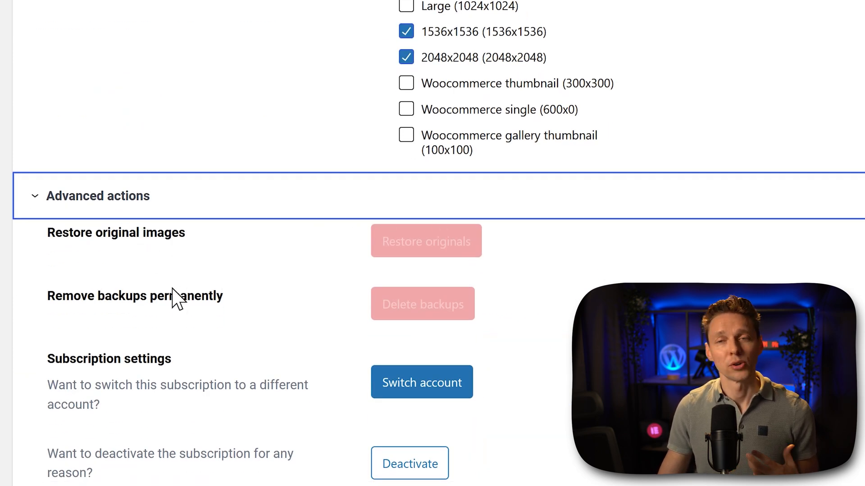
{"action": "mouse_move", "coordinate": [377, 399]}
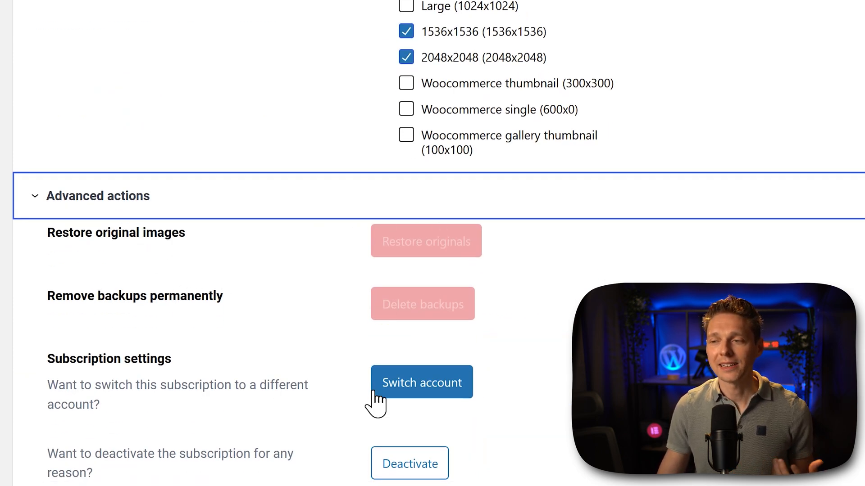
{"action": "mouse_move", "coordinate": [194, 390]}
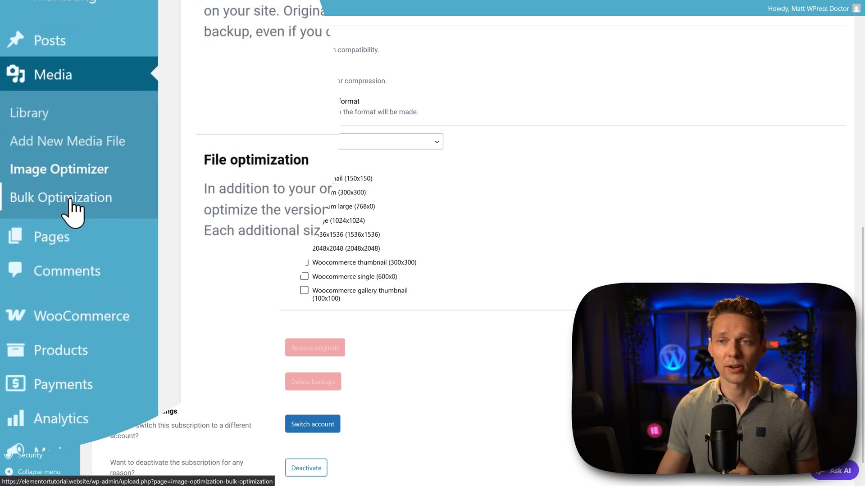
Go to Media > Bulk Optimization, showing 106 unoptimized images
{"action": "left_click", "coordinate": [61, 197]}
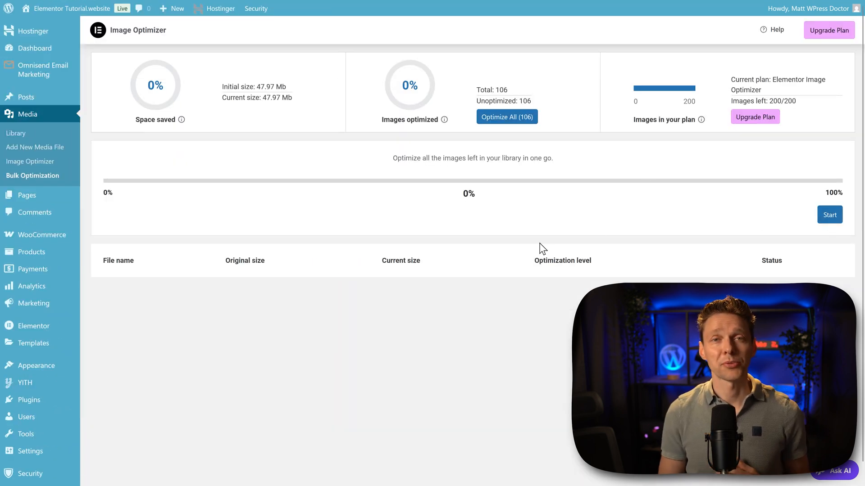
{"action": "mouse_move", "coordinate": [455, 216]}
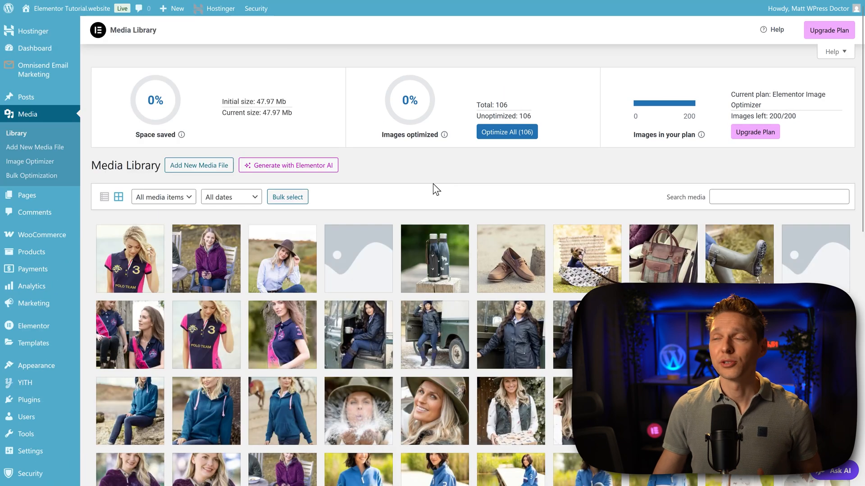
{"action": "mouse_move", "coordinate": [479, 162]}
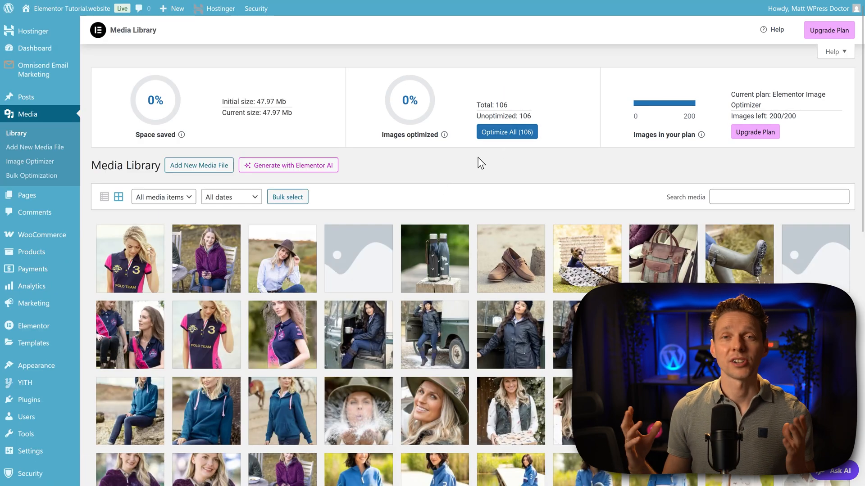
{"action": "mouse_move", "coordinate": [479, 170]}
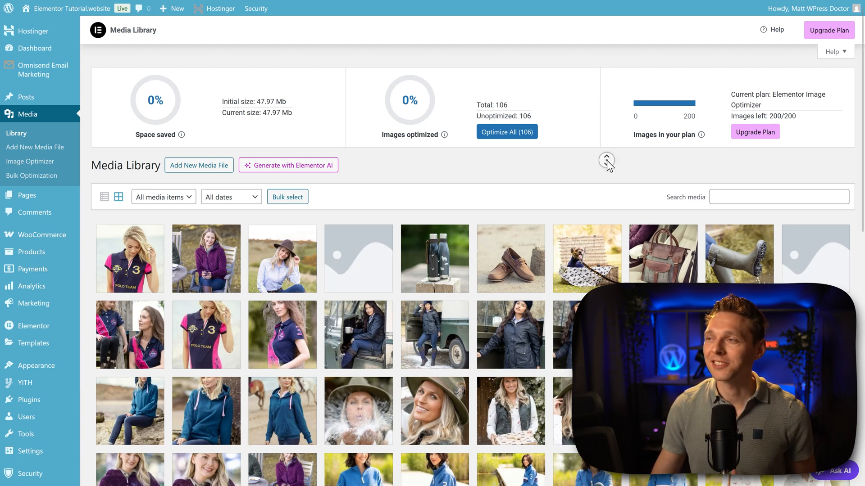
Scroll the Media Library grid down to its end, showing 89 of 89 items
{"action": "scroll", "scroll_direction": "down", "scroll_amount": 3}
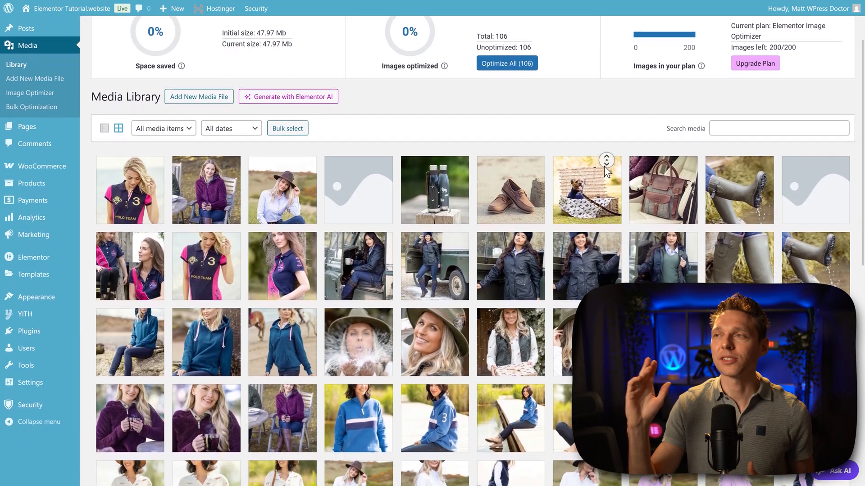
{"action": "scroll", "scroll_direction": "down", "scroll_amount": 3}
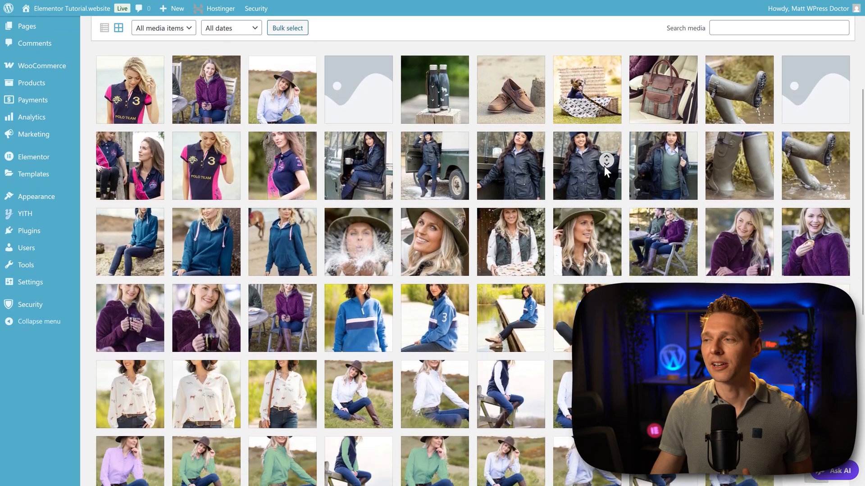
{"action": "scroll", "scroll_direction": "down", "scroll_amount": 3}
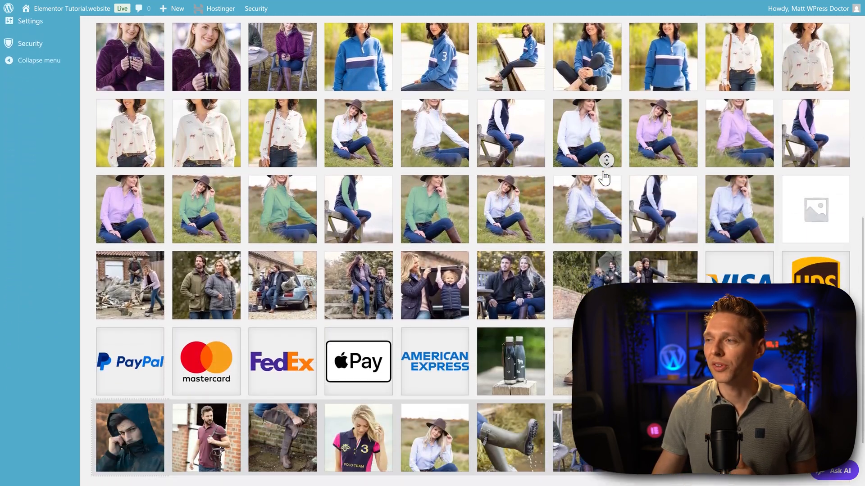
{"action": "scroll", "scroll_direction": "down", "scroll_amount": 3}
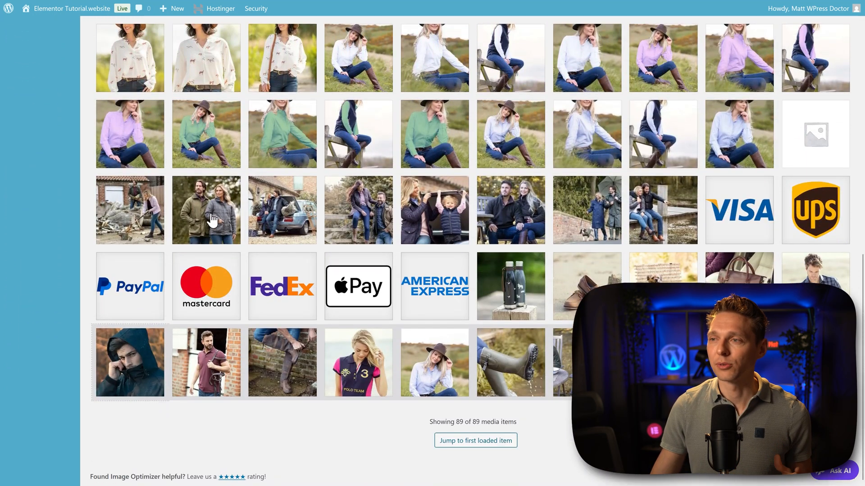
{"action": "mouse_move", "coordinate": [698, 229]}
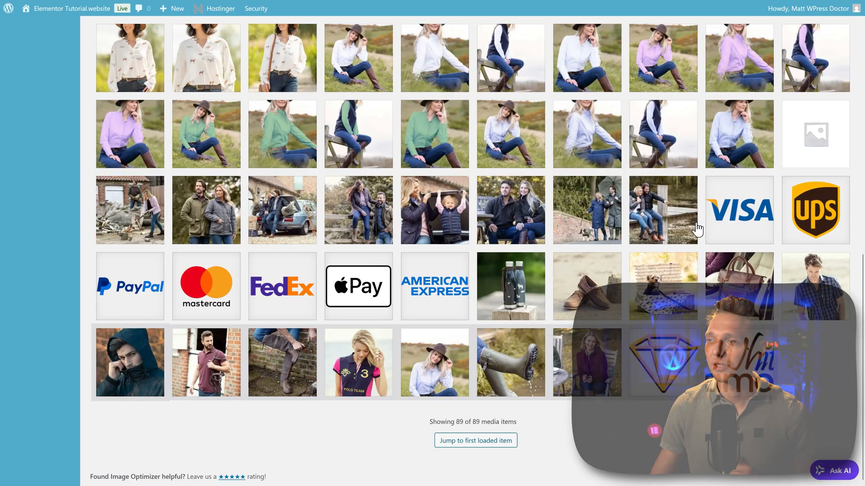
Optimize Hero White Diamond (1), then browse to hero images (2) through (4)
{"action": "left_click", "coordinate": [663, 209]}
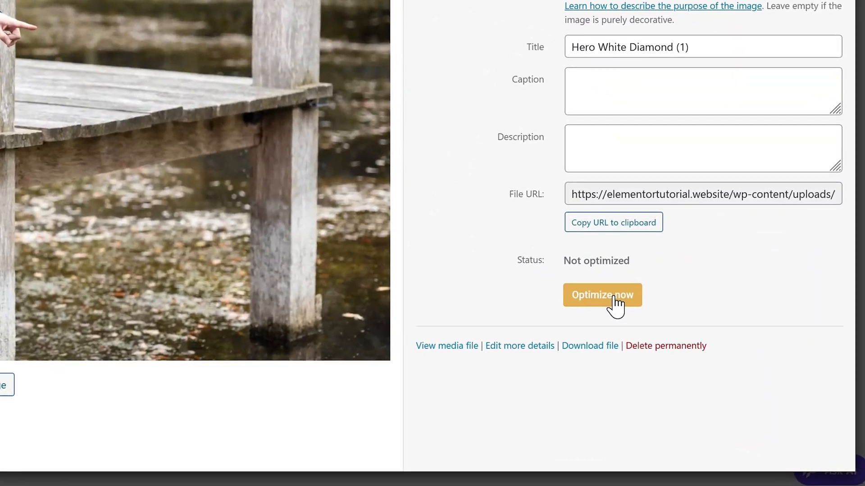
{"action": "left_click", "coordinate": [602, 295]}
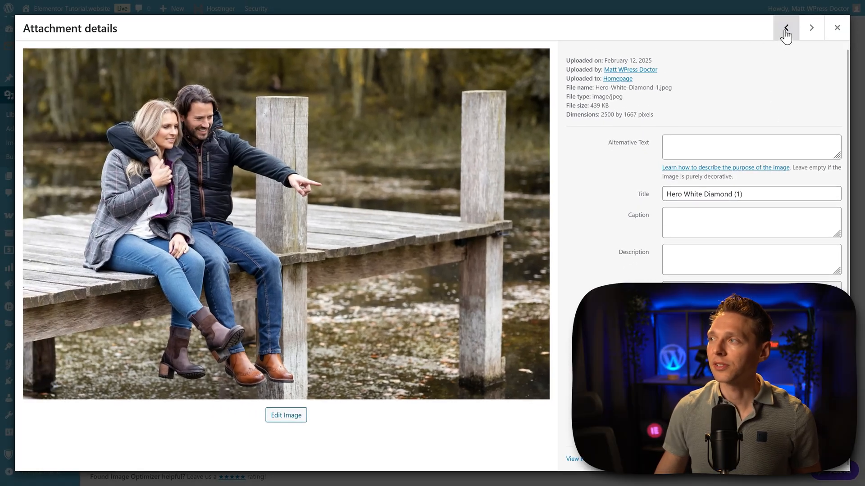
{"action": "left_click", "coordinate": [810, 27]}
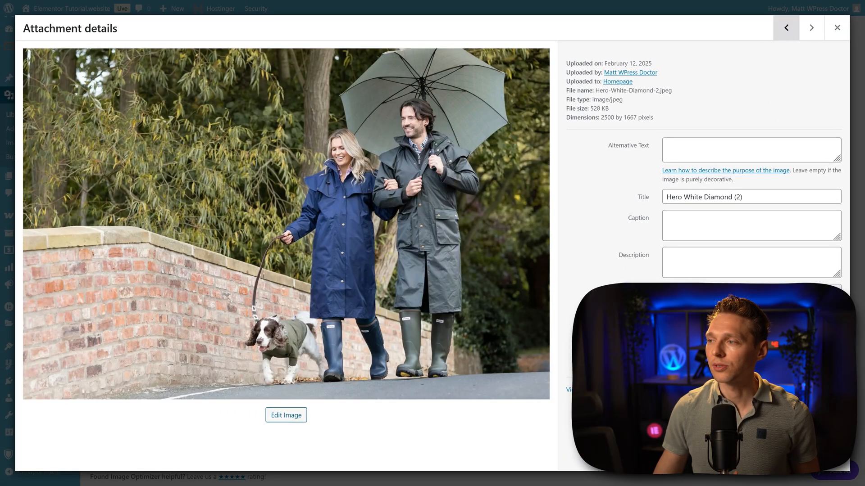
{"action": "left_click", "coordinate": [785, 27]}
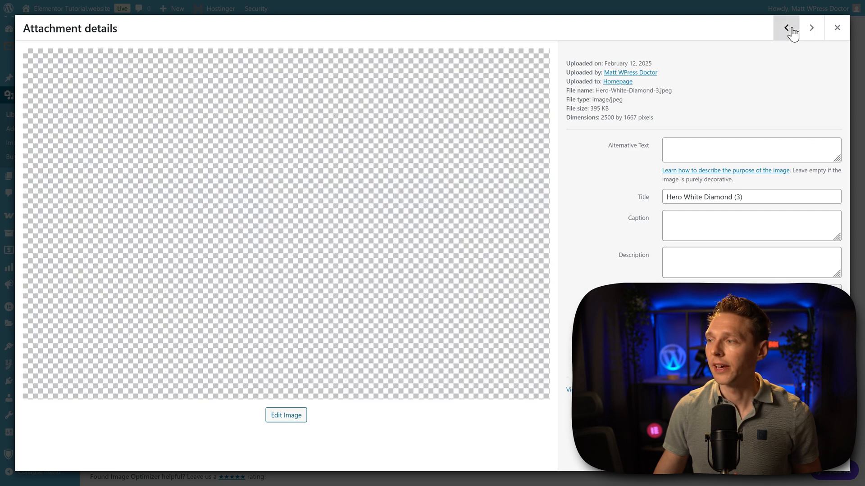
{"action": "left_click", "coordinate": [811, 27]}
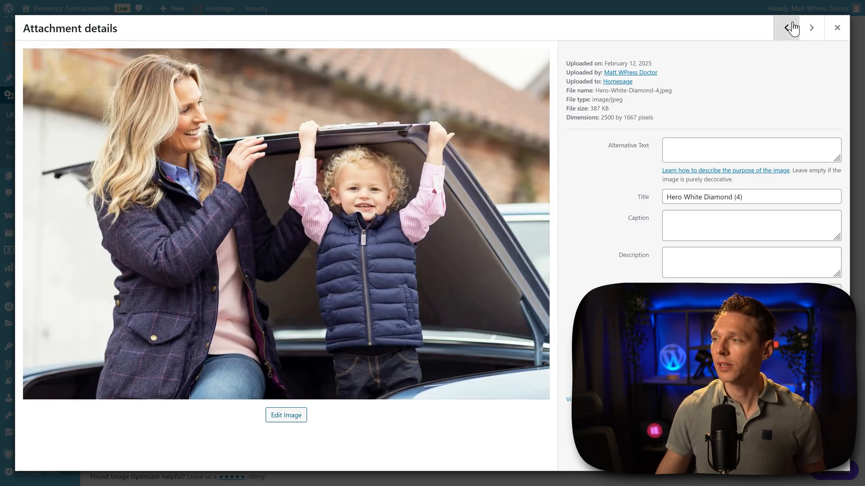
Step through the Hero White Diamond (5), (7) and (8) attachment details
{"action": "left_click", "coordinate": [811, 28]}
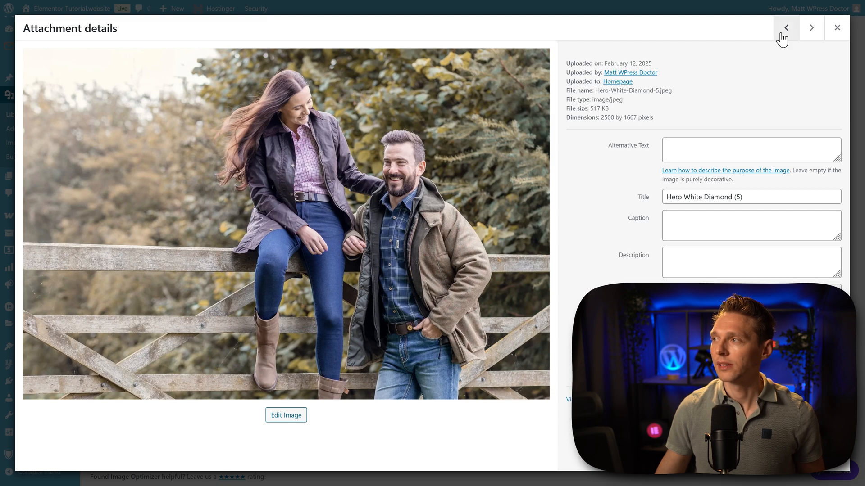
{"action": "left_click", "coordinate": [786, 27]}
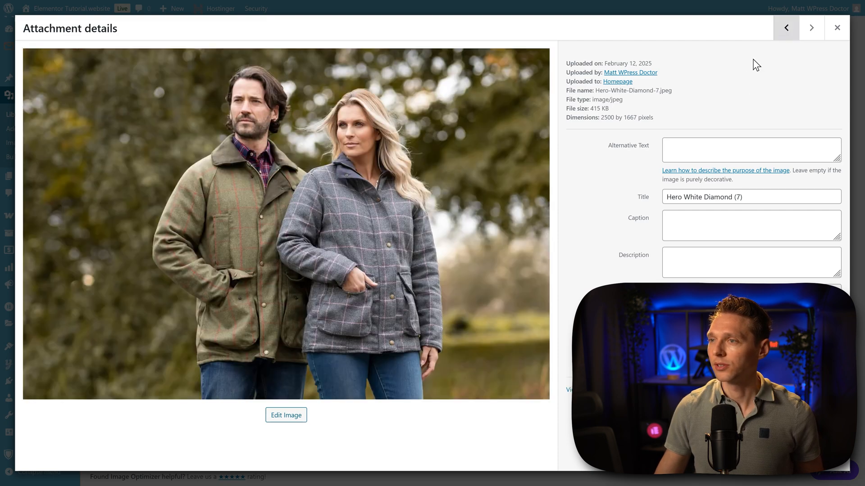
{"action": "left_click", "coordinate": [785, 27]}
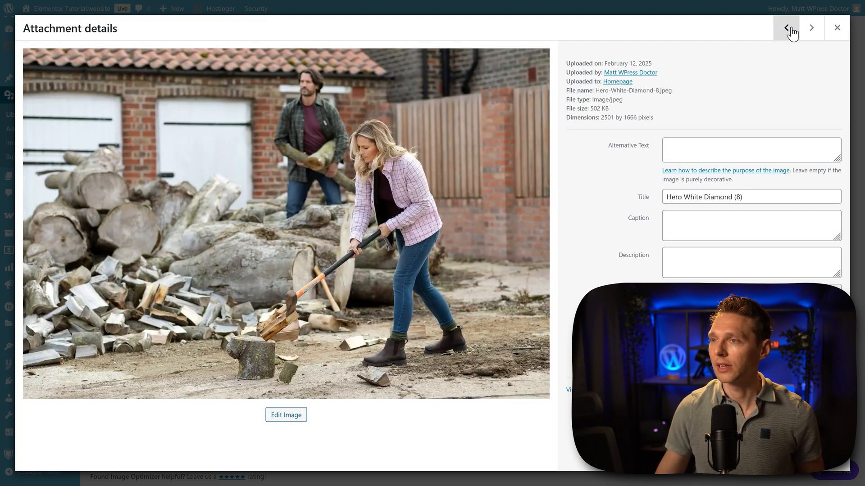
{"action": "left_click", "coordinate": [785, 27]}
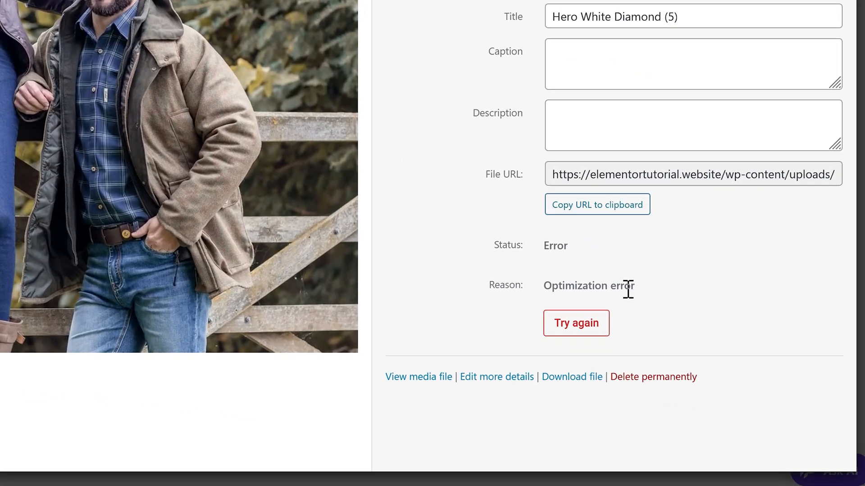
Retry the failed optimization of Hero White Diamond (5), then move to the logo's details
{"action": "left_click", "coordinate": [576, 322]}
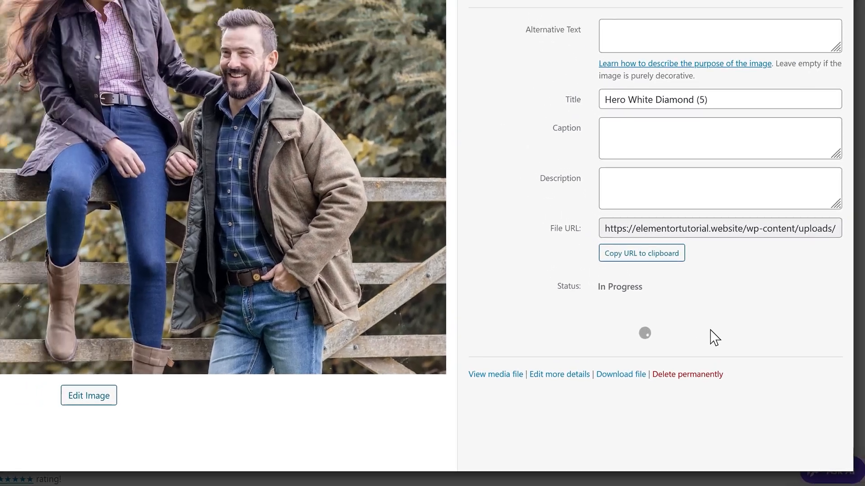
{"action": "left_click", "coordinate": [785, 28]}
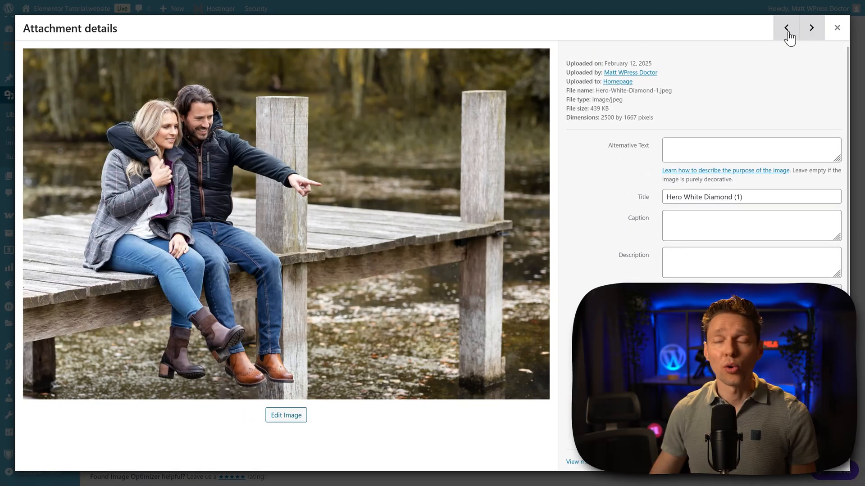
{"action": "left_click", "coordinate": [811, 27]}
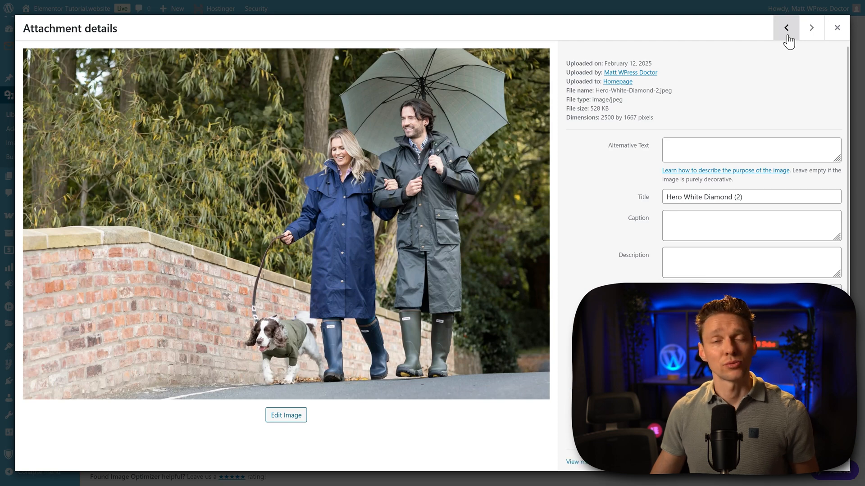
{"action": "left_click", "coordinate": [835, 27]}
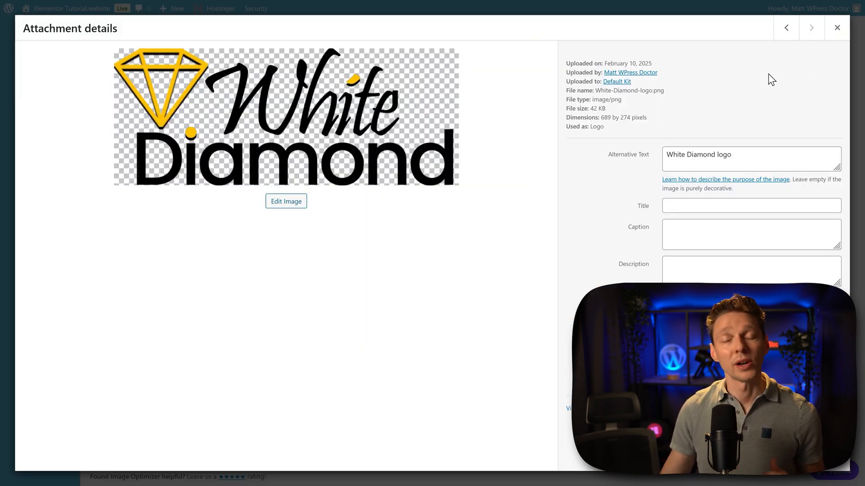
View the boots, fleece and hat menu images, then close details back to the library
{"action": "left_click", "coordinate": [785, 28]}
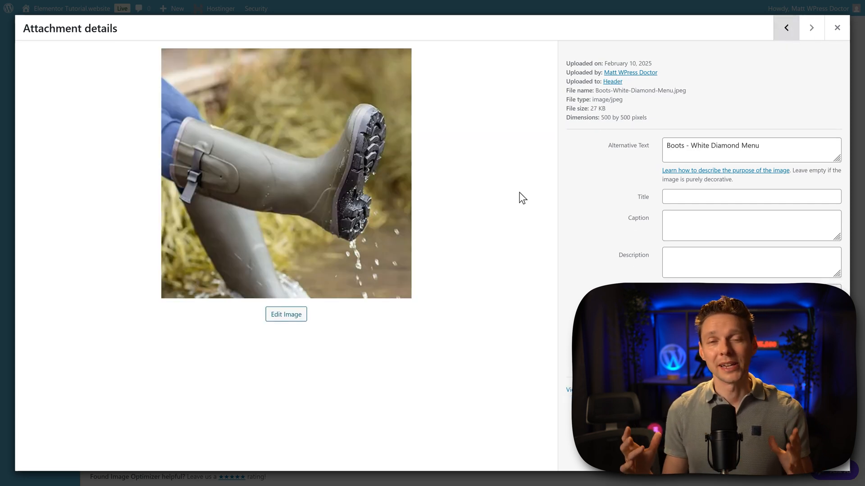
{"action": "mouse_move", "coordinate": [542, 229]}
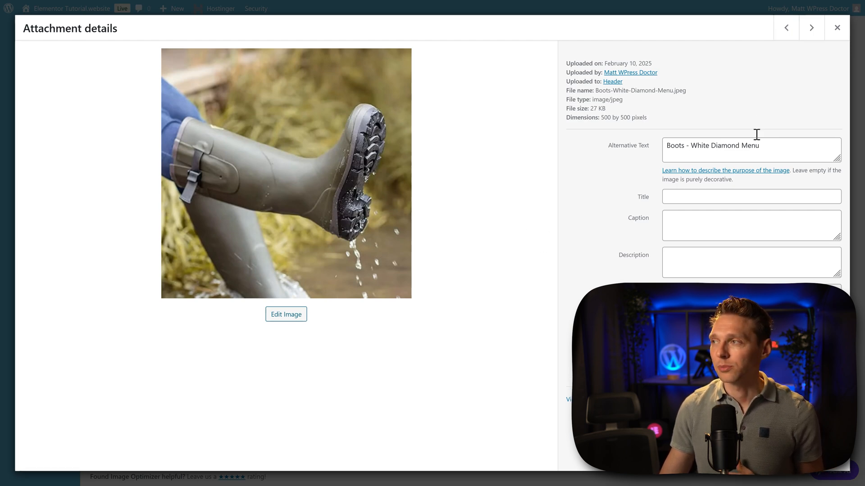
{"action": "left_click", "coordinate": [811, 28]}
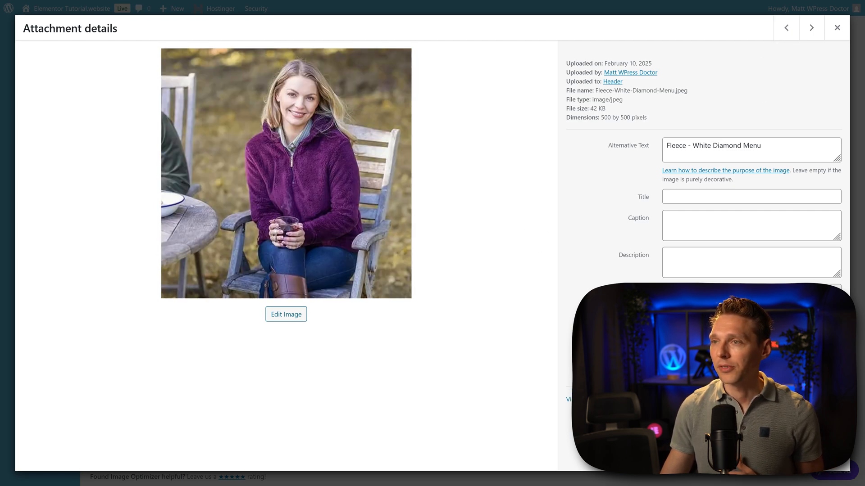
{"action": "left_click", "coordinate": [811, 28]}
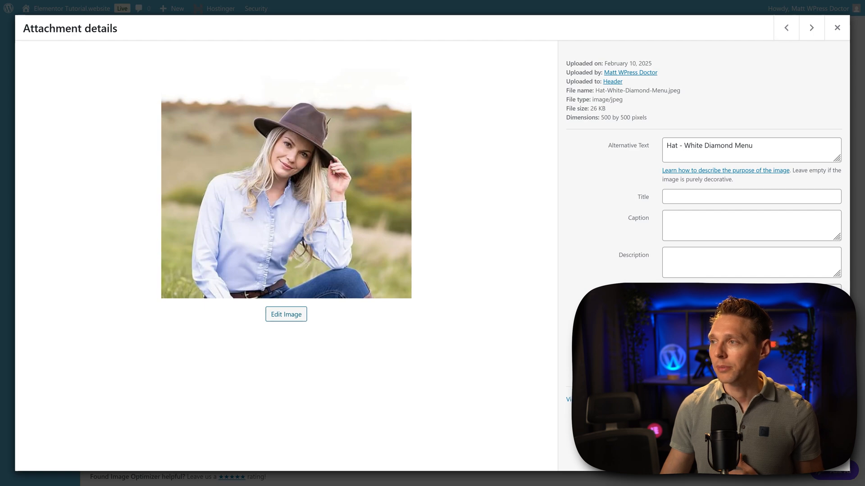
{"action": "left_click", "coordinate": [811, 28]}
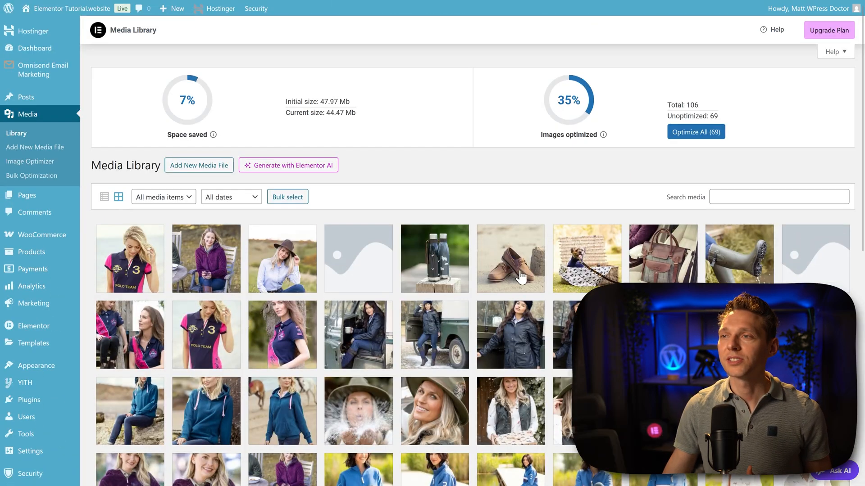
{"action": "mouse_move", "coordinate": [369, 130]}
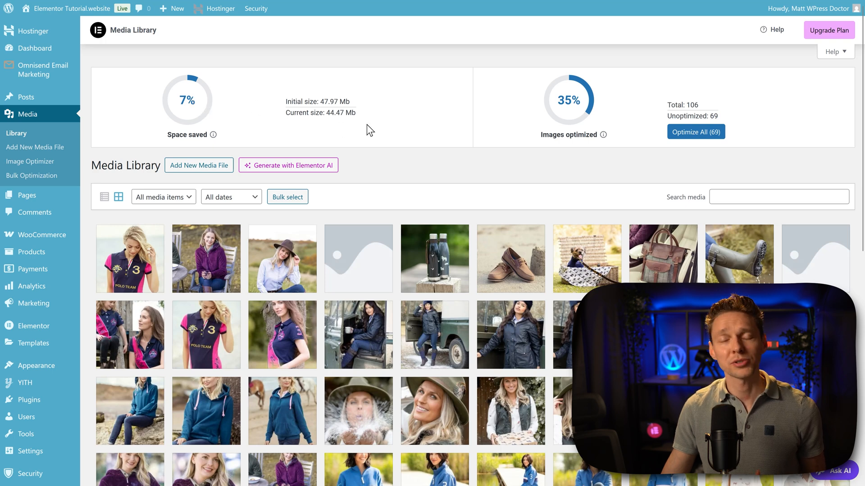
{"action": "mouse_move", "coordinate": [553, 120]}
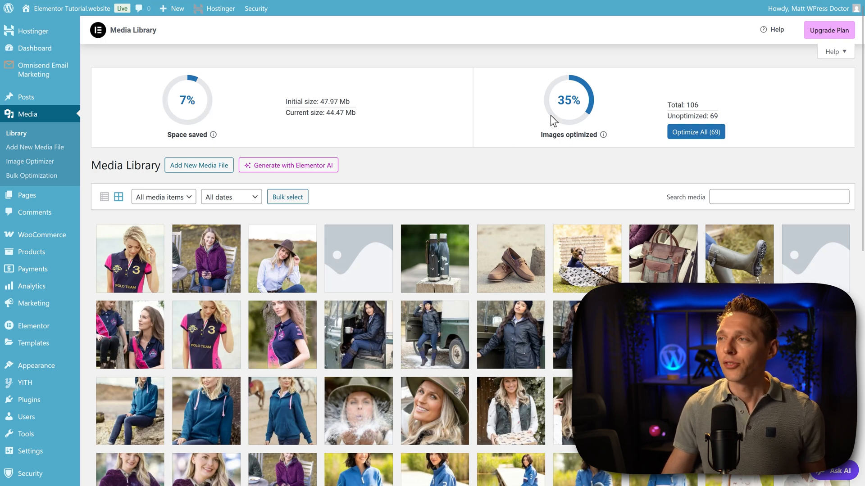
{"action": "mouse_move", "coordinate": [575, 147]}
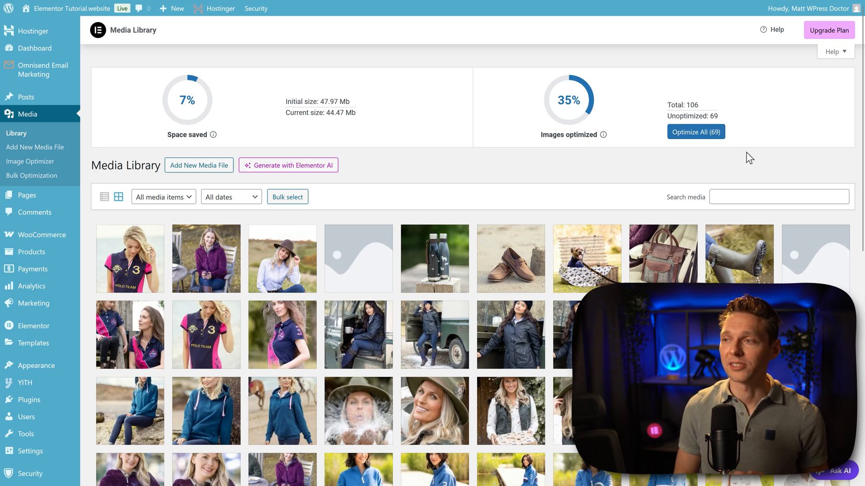
{"action": "mouse_move", "coordinate": [585, 129]}
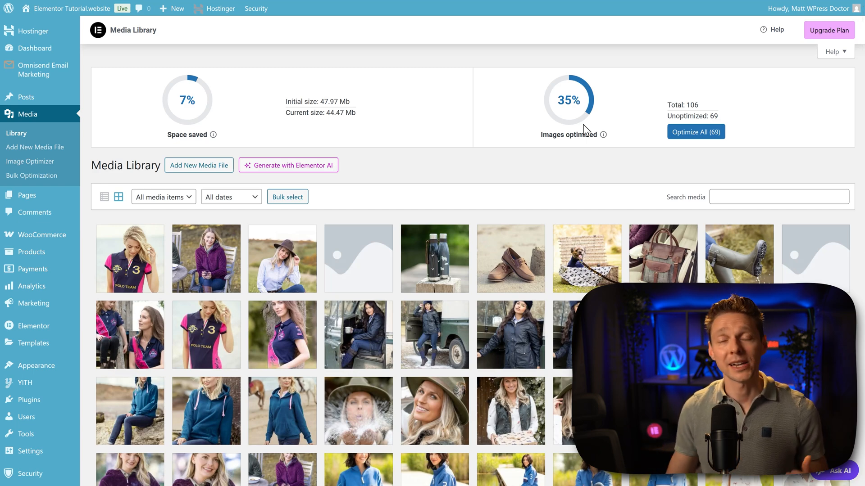
{"action": "mouse_move", "coordinate": [411, 81]}
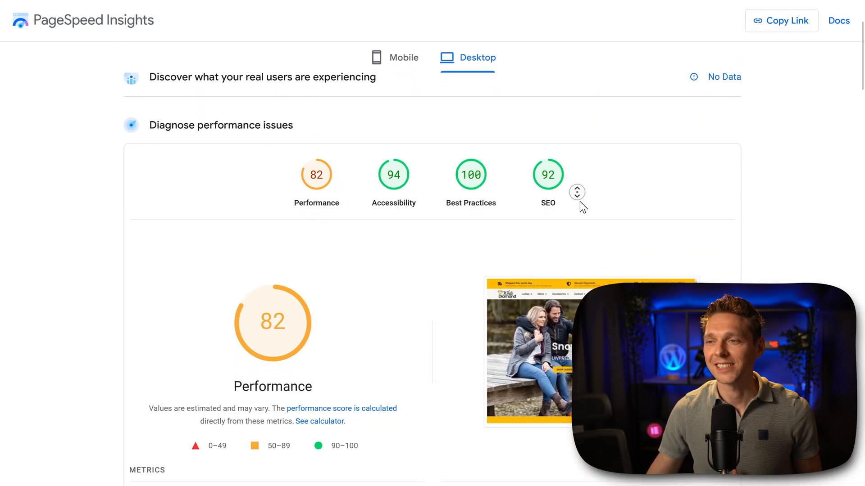
Scroll through the PageSpeed Insights report showing the earlier desktop score of 82
{"action": "scroll", "scroll_direction": "down", "scroll_amount": 3}
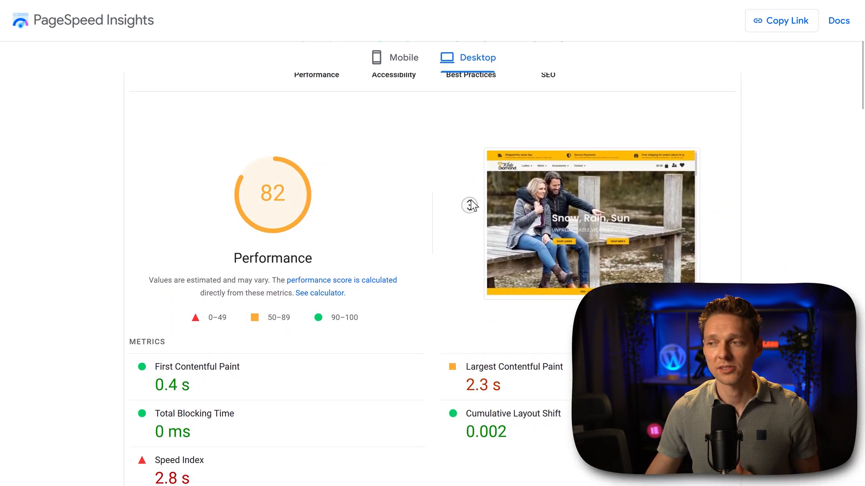
{"action": "scroll", "scroll_direction": "up", "scroll_amount": 3}
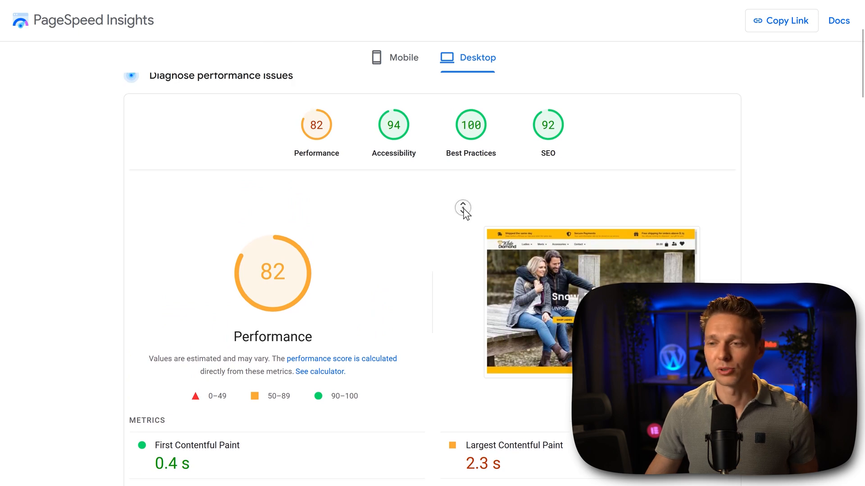
{"action": "scroll", "scroll_direction": "up", "scroll_amount": 3}
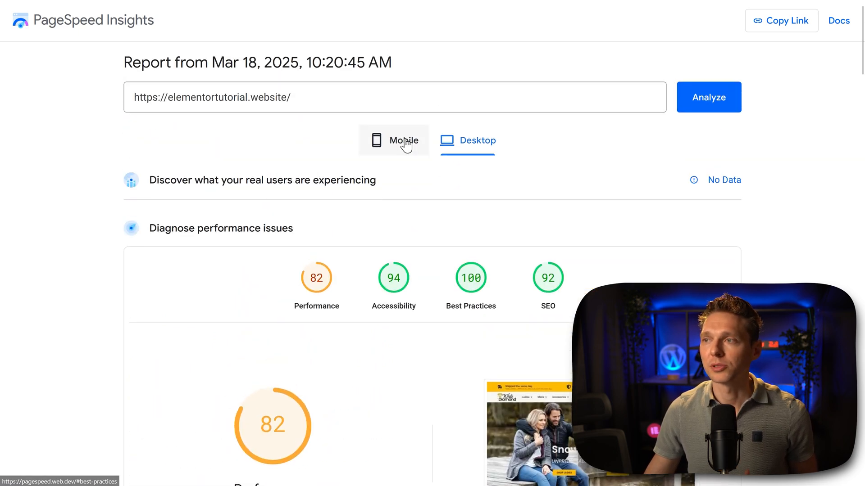
{"action": "scroll", "scroll_direction": "down", "scroll_amount": 3}
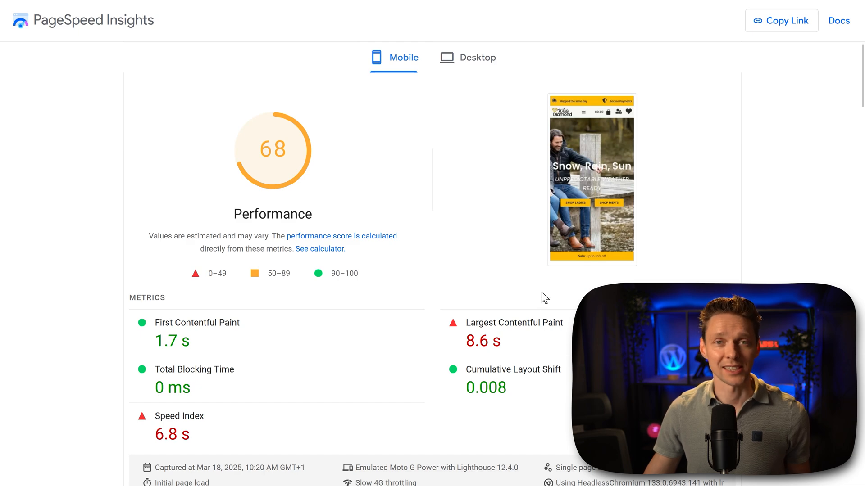
{"action": "scroll", "scroll_direction": "up", "scroll_amount": 3}
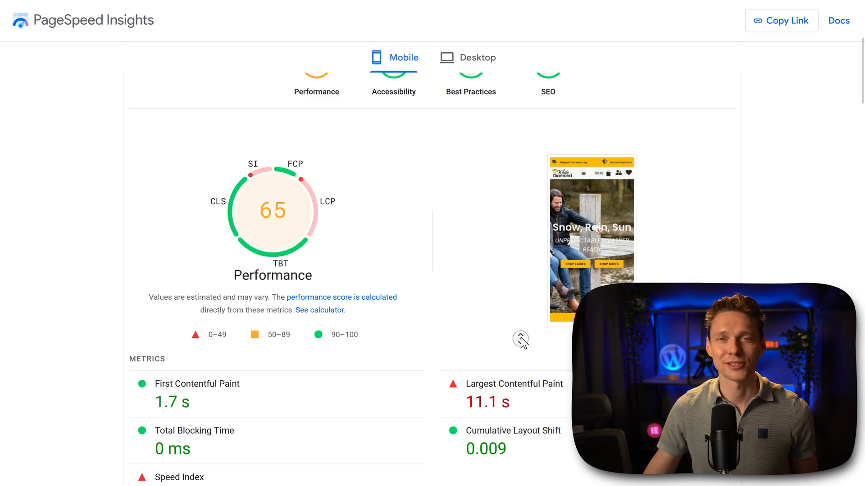
Review the Desktop report: Performance 90, Largest Contentful Paint 0.5 s, Total Blocking Time 40 ms
{"action": "left_click", "coordinate": [467, 57]}
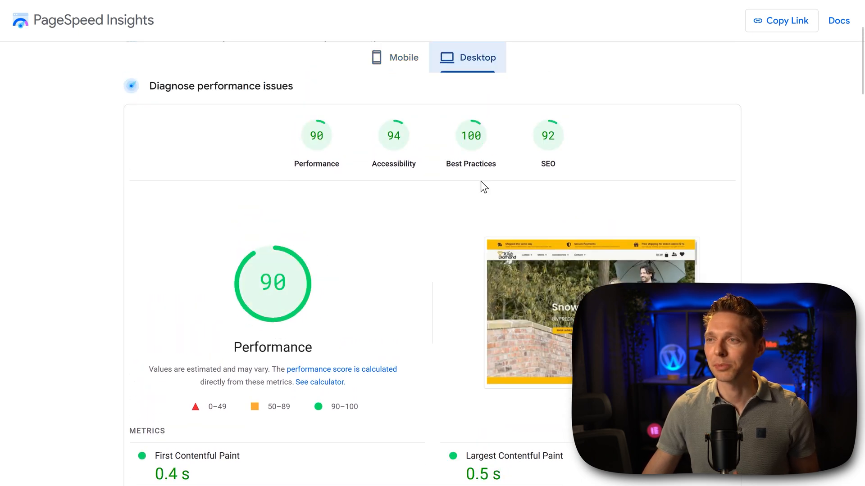
{"action": "scroll", "scroll_direction": "up", "scroll_amount": 3}
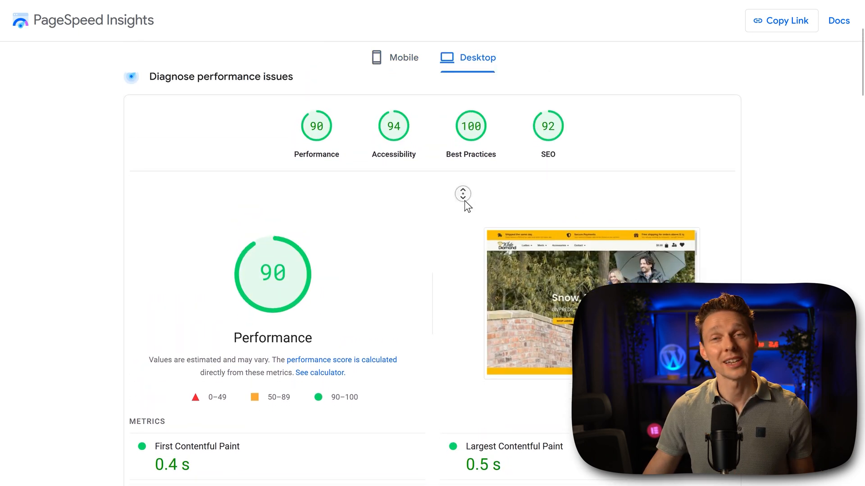
{"action": "scroll", "scroll_direction": "down", "scroll_amount": 3}
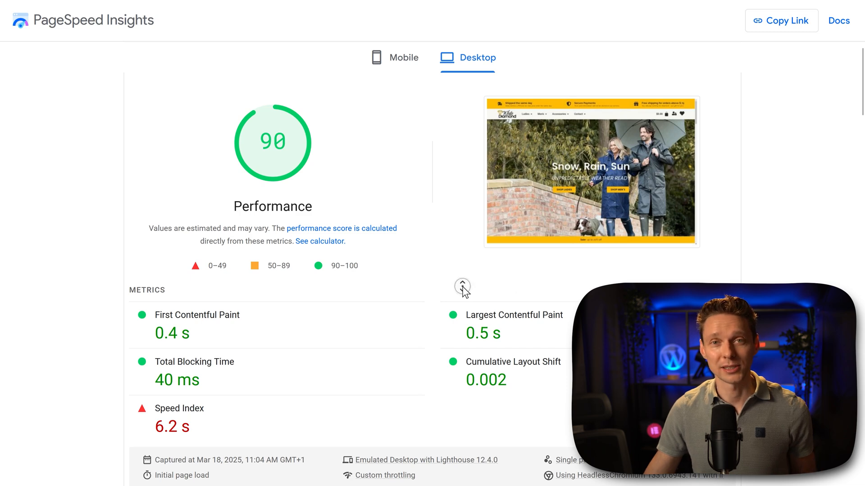
{"action": "scroll", "scroll_direction": "up", "scroll_amount": 3}
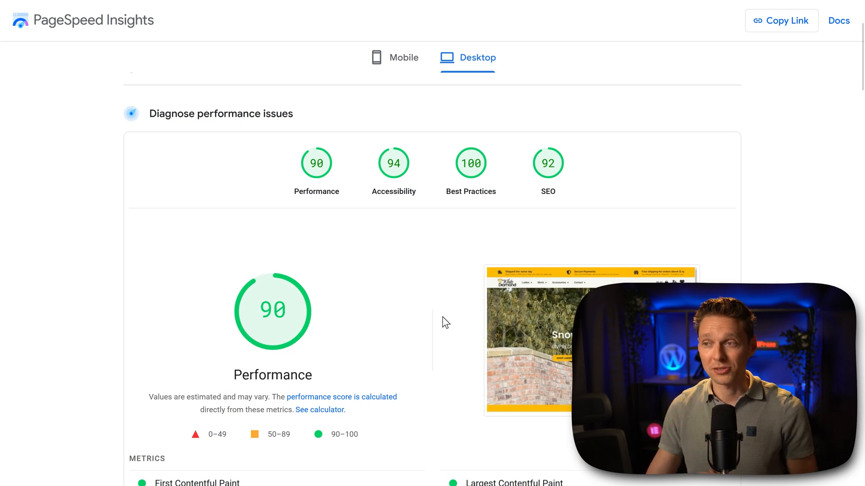
{"action": "mouse_move", "coordinate": [432, 285]}
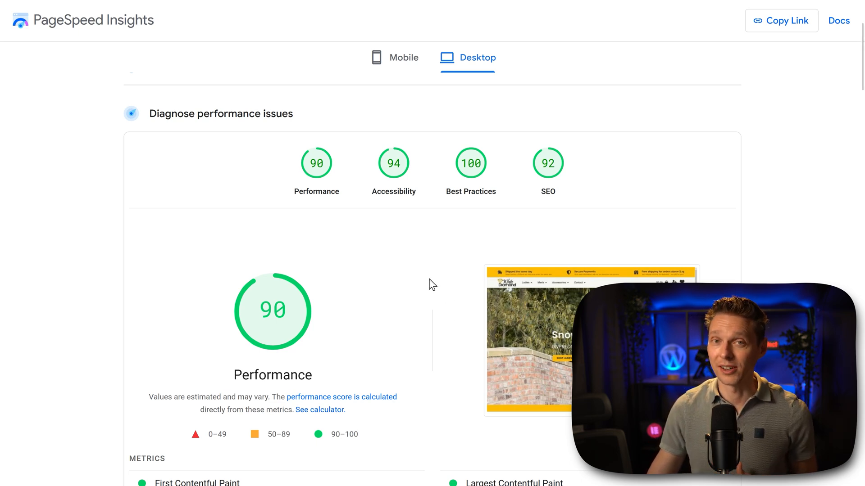
{"action": "scroll", "scroll_direction": "down", "scroll_amount": 3}
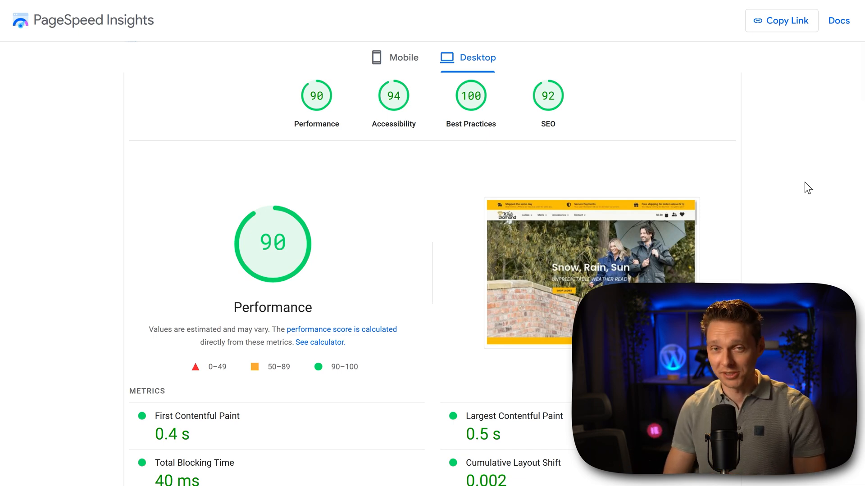
{"action": "mouse_move", "coordinate": [747, 194]}
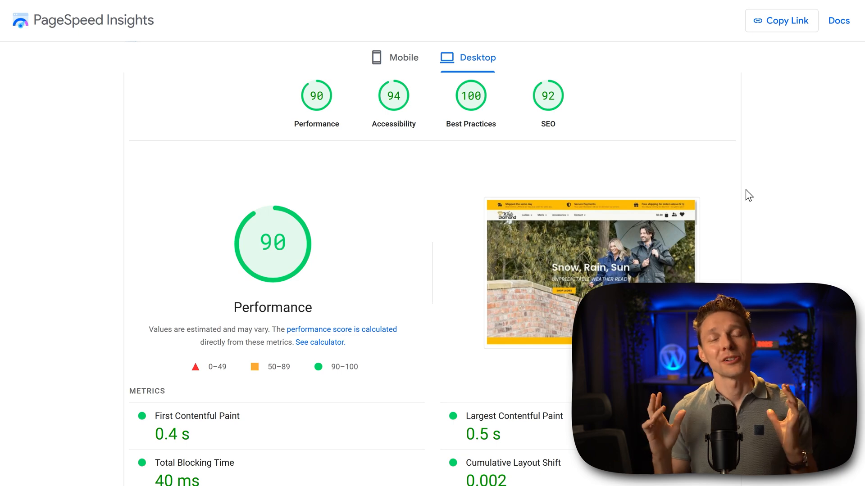